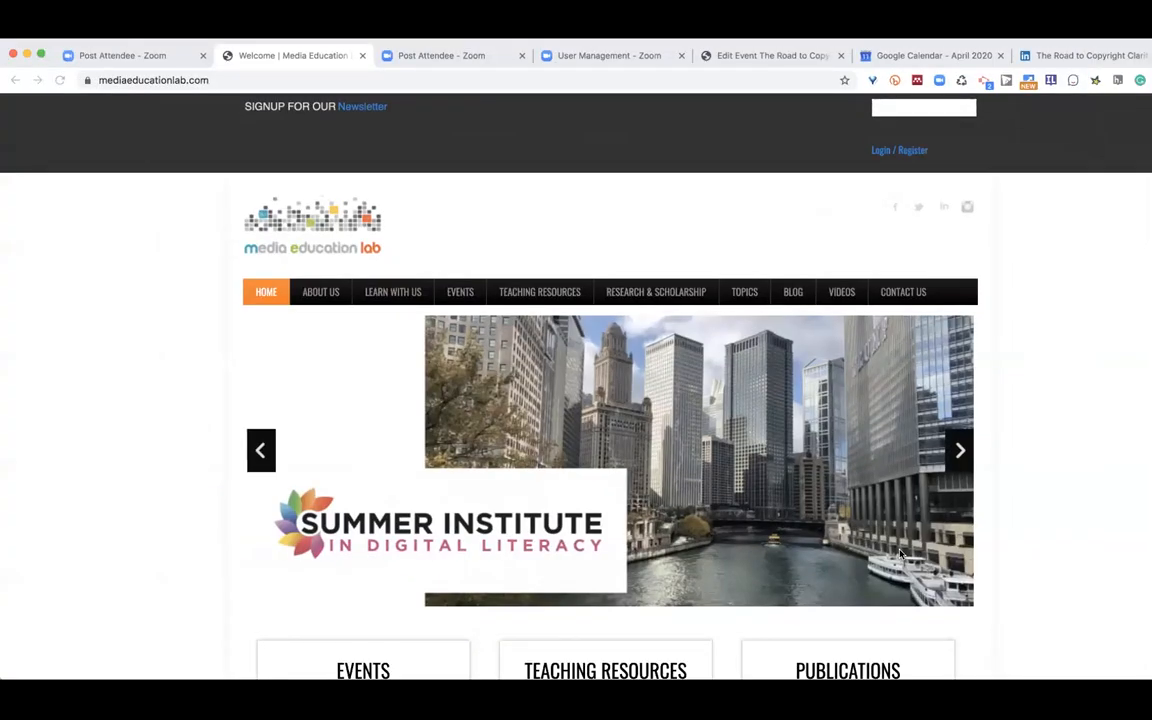
mouse_move(1084, 512)
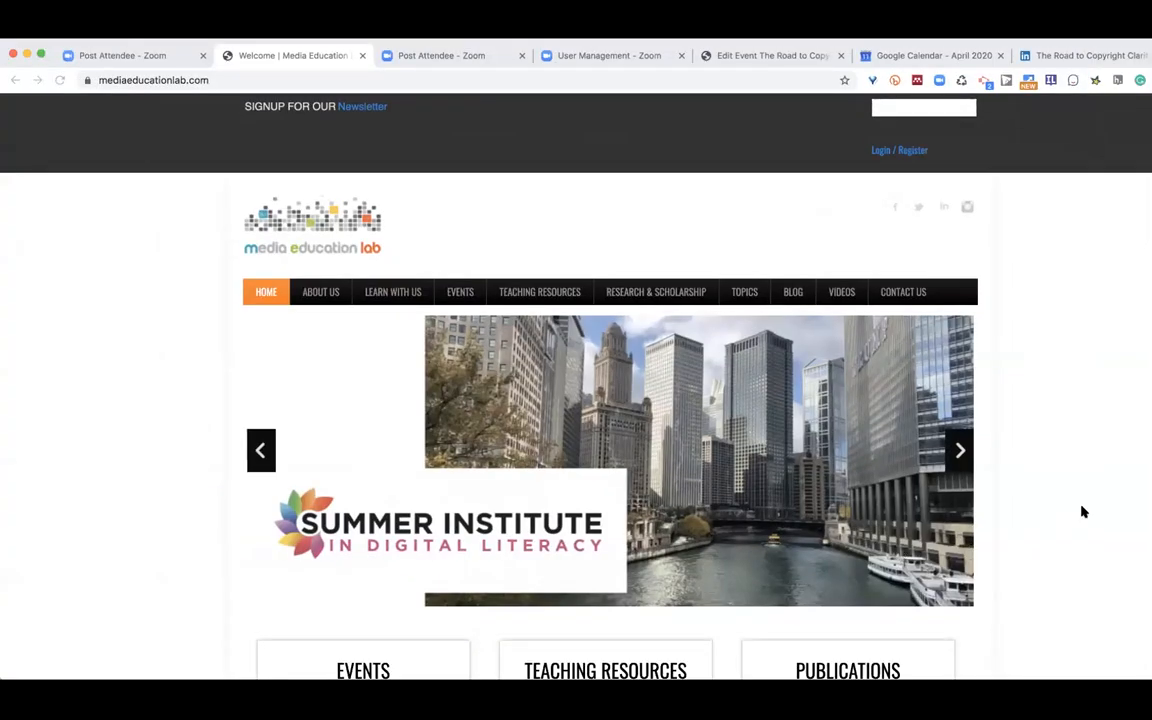
mouse_move(868, 500)
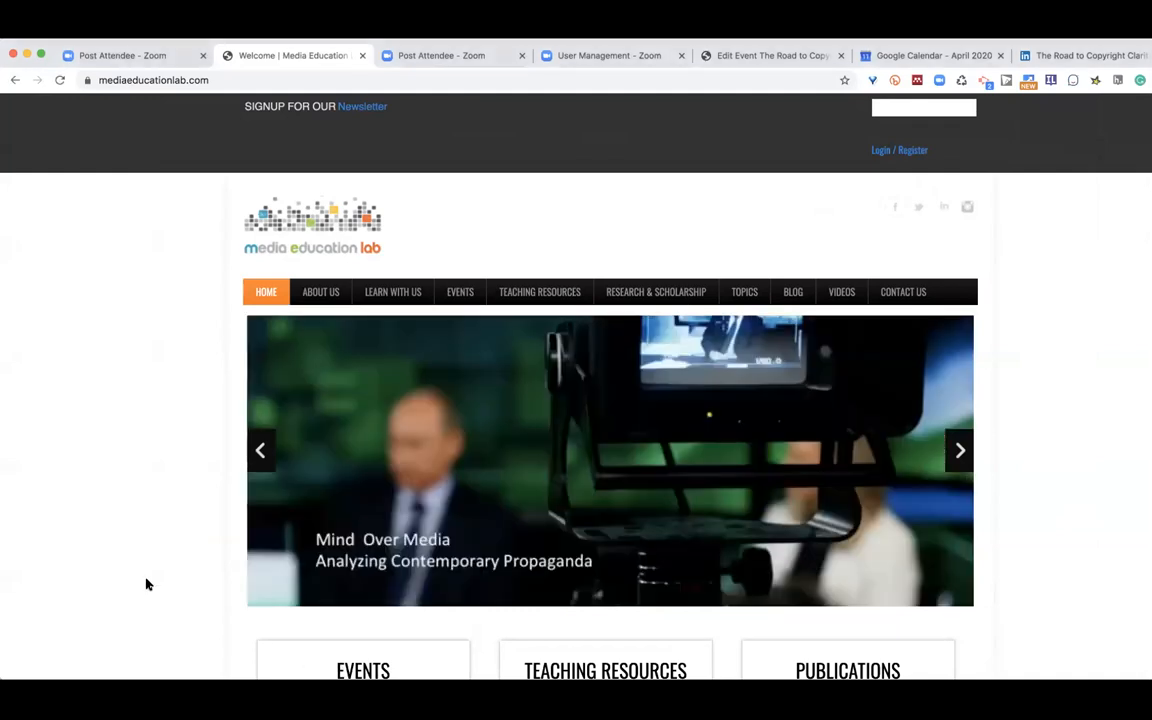
Scroll down the Events page to the Upcoming Events list and past event highlights.
scroll(down, 3)
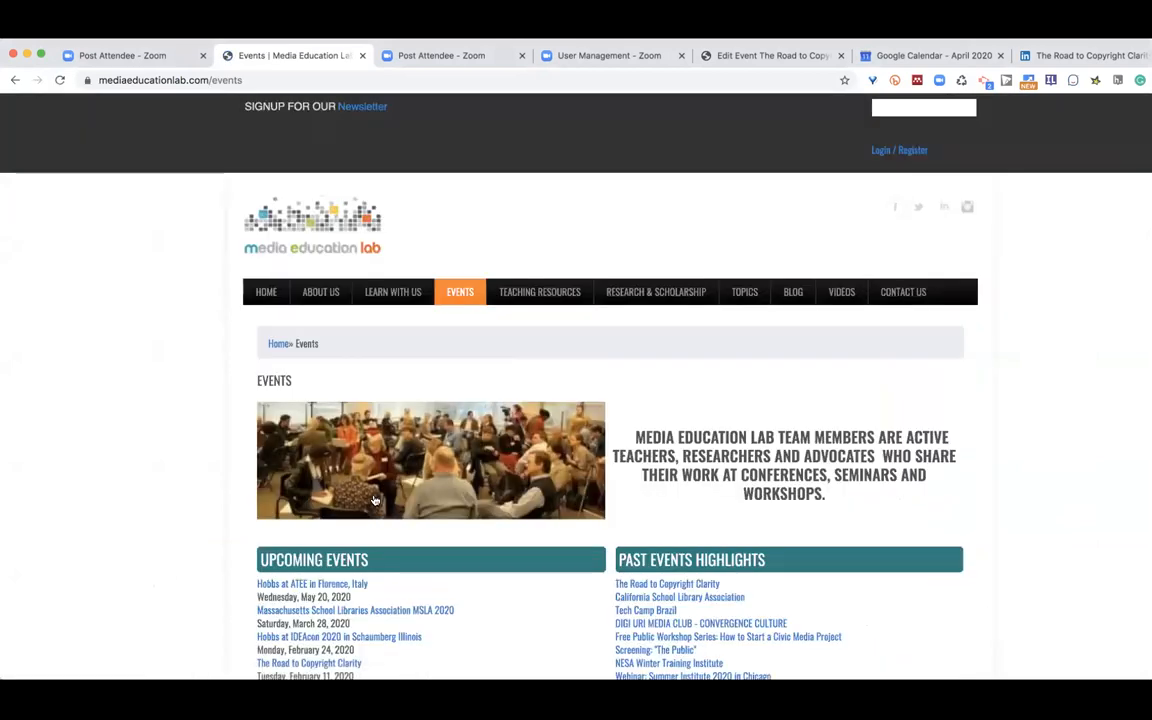
scroll(down, 3)
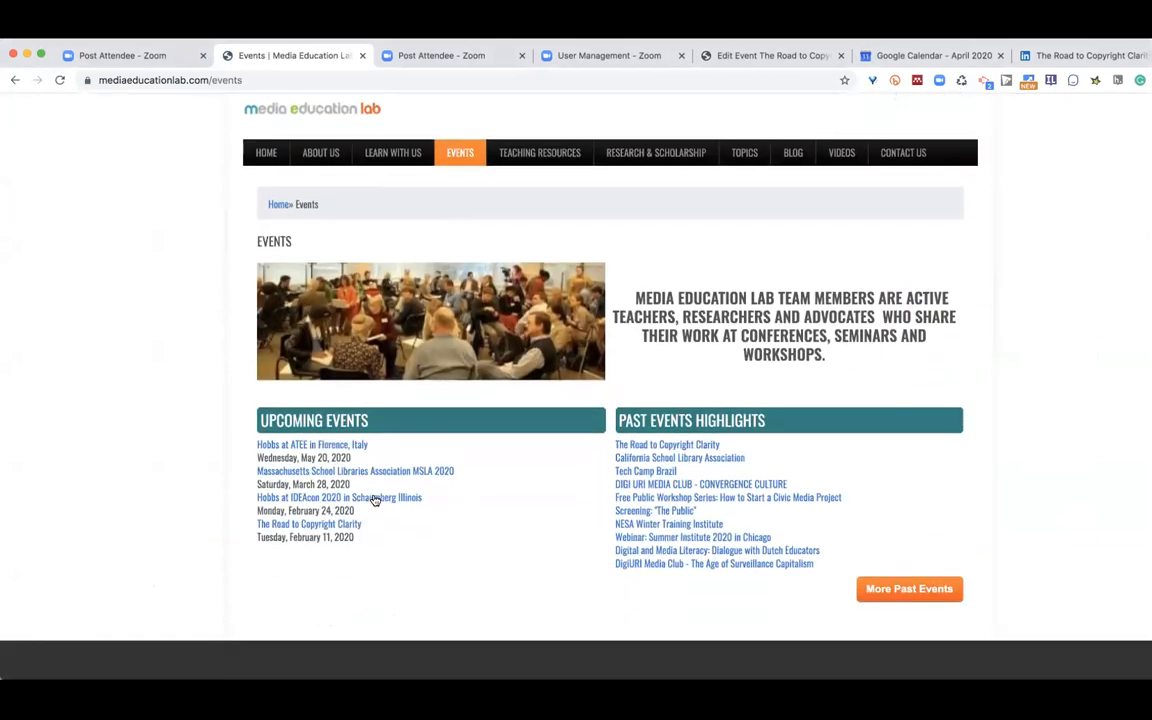
scroll(down, 3)
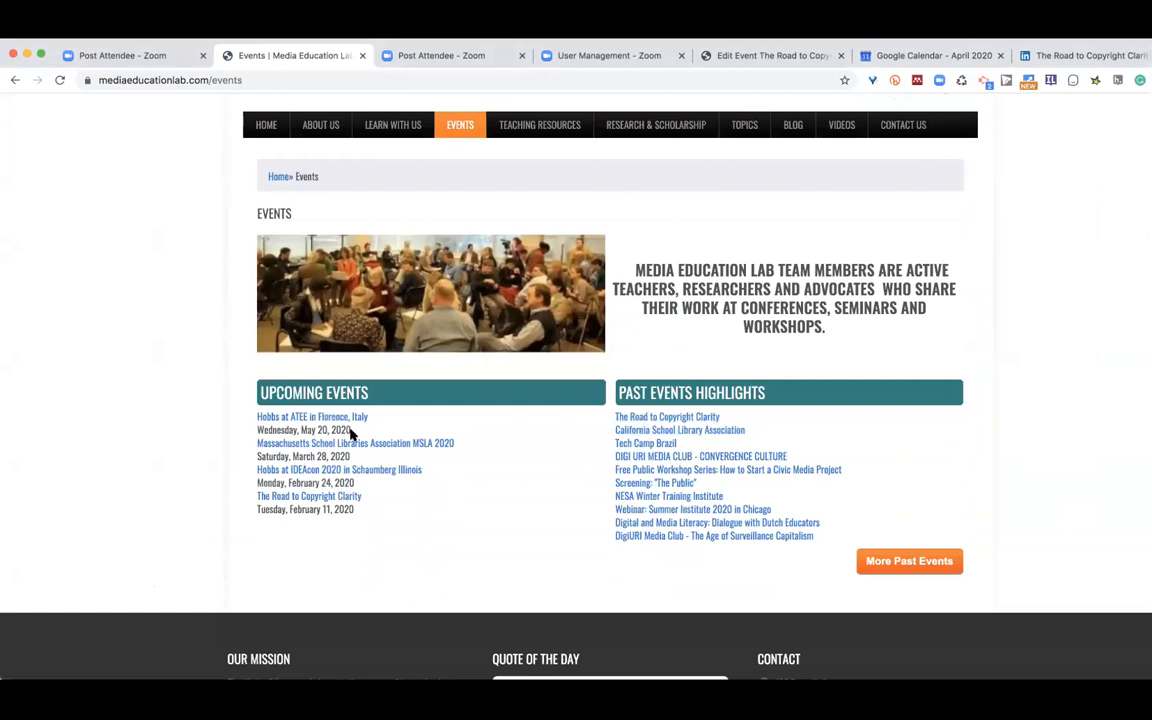
mouse_move(296, 498)
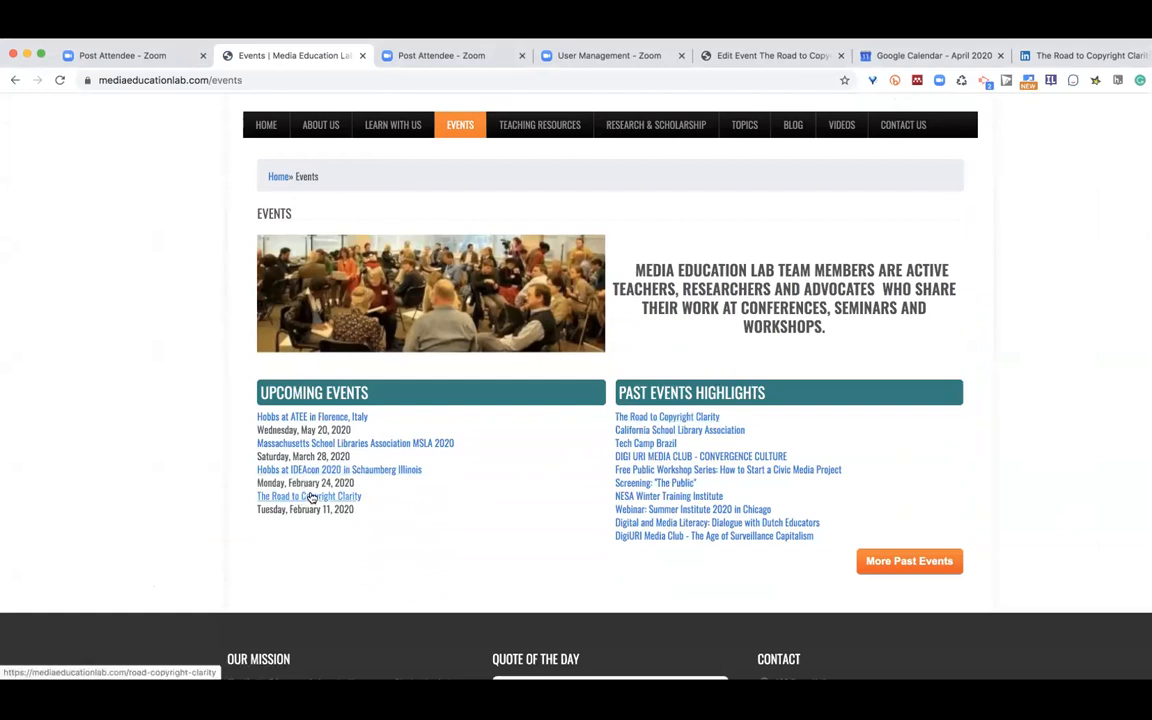
Go to The Road to Copyright Clarity event page and read down through its objectives.
click(308, 496)
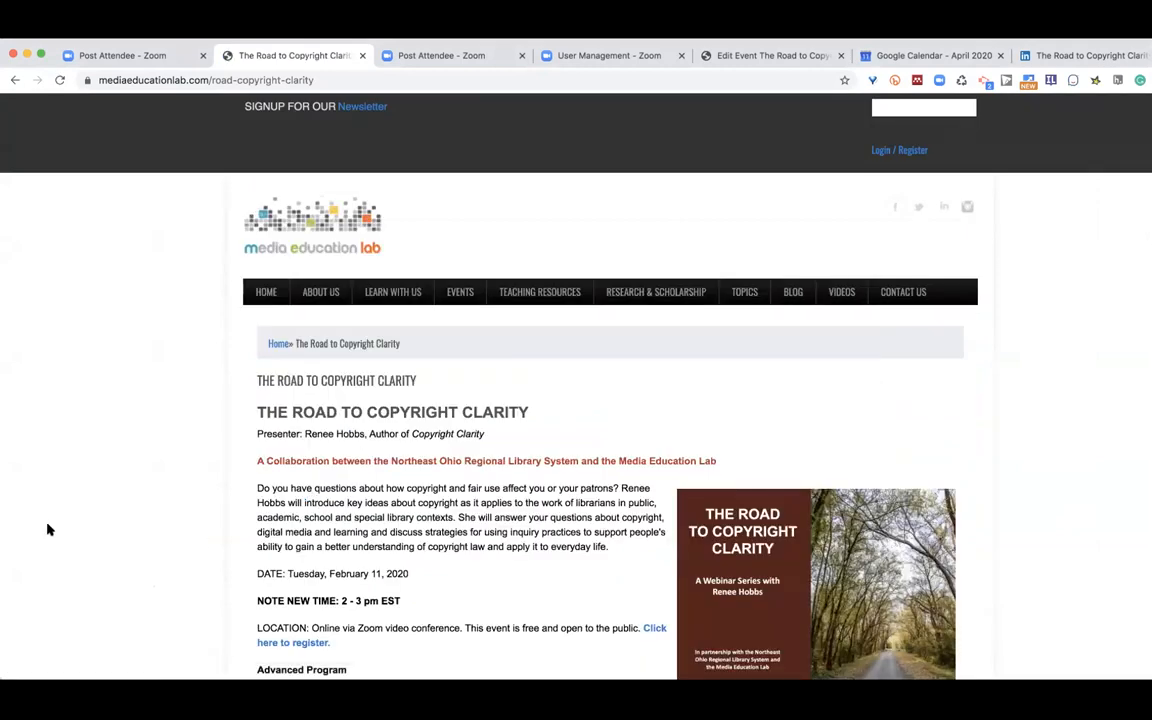
scroll(down, 3)
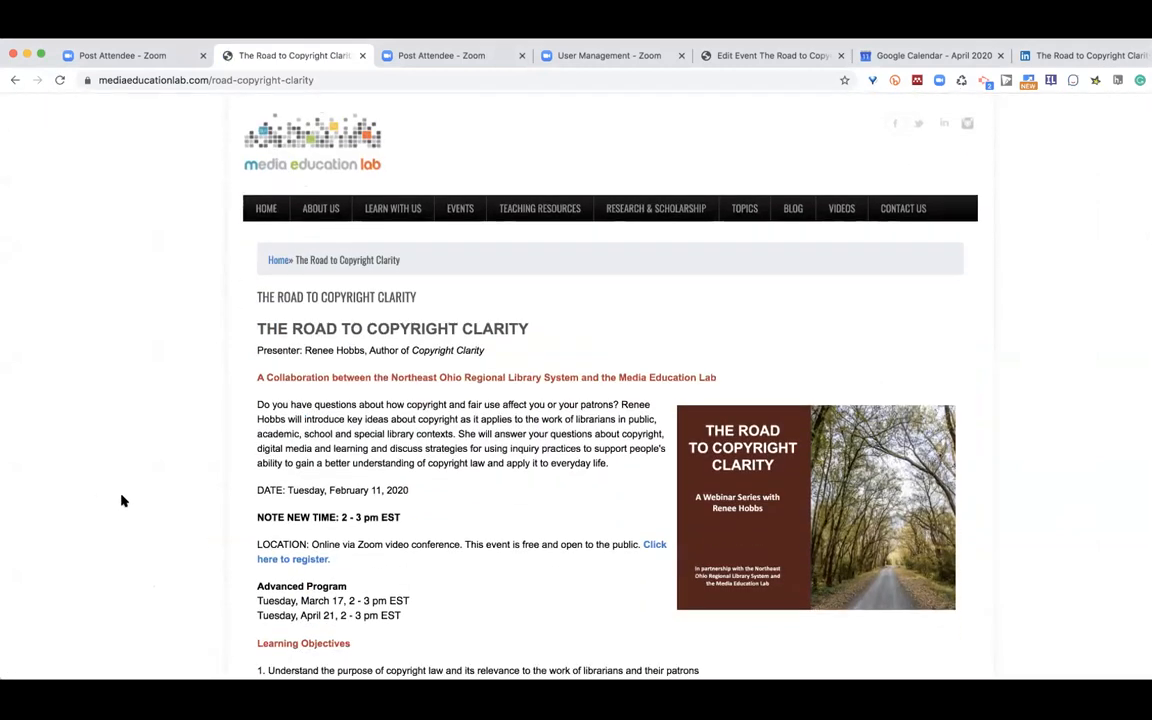
scroll(down, 3)
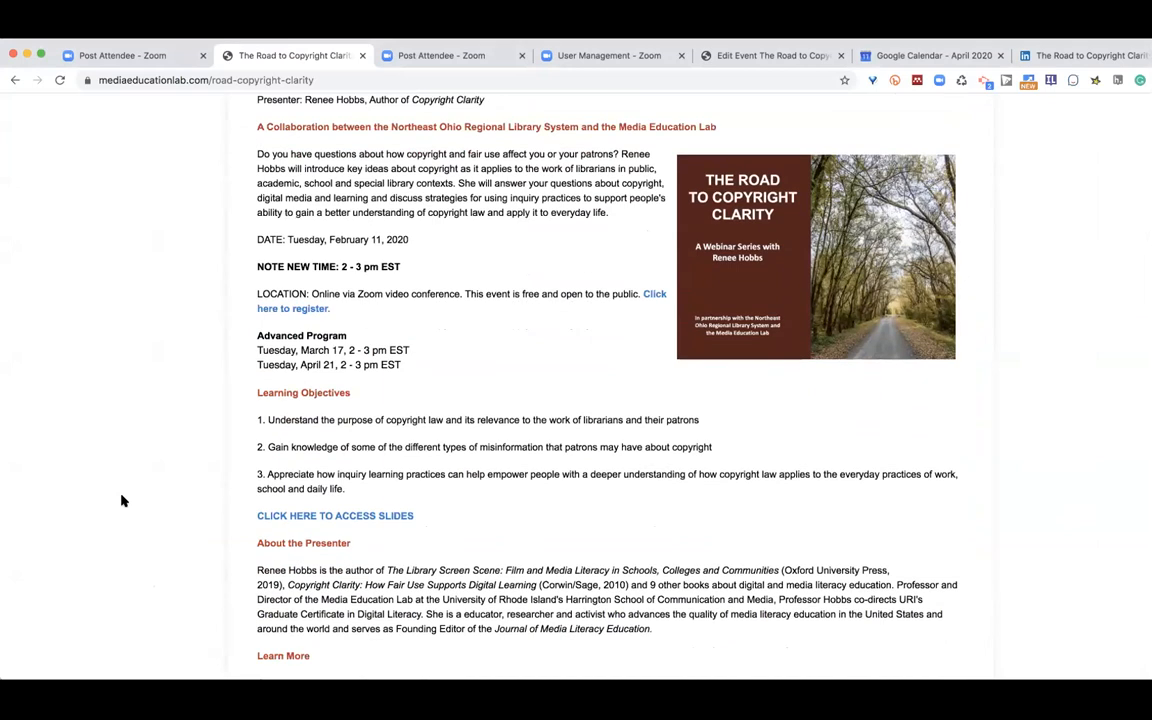
scroll(down, 3)
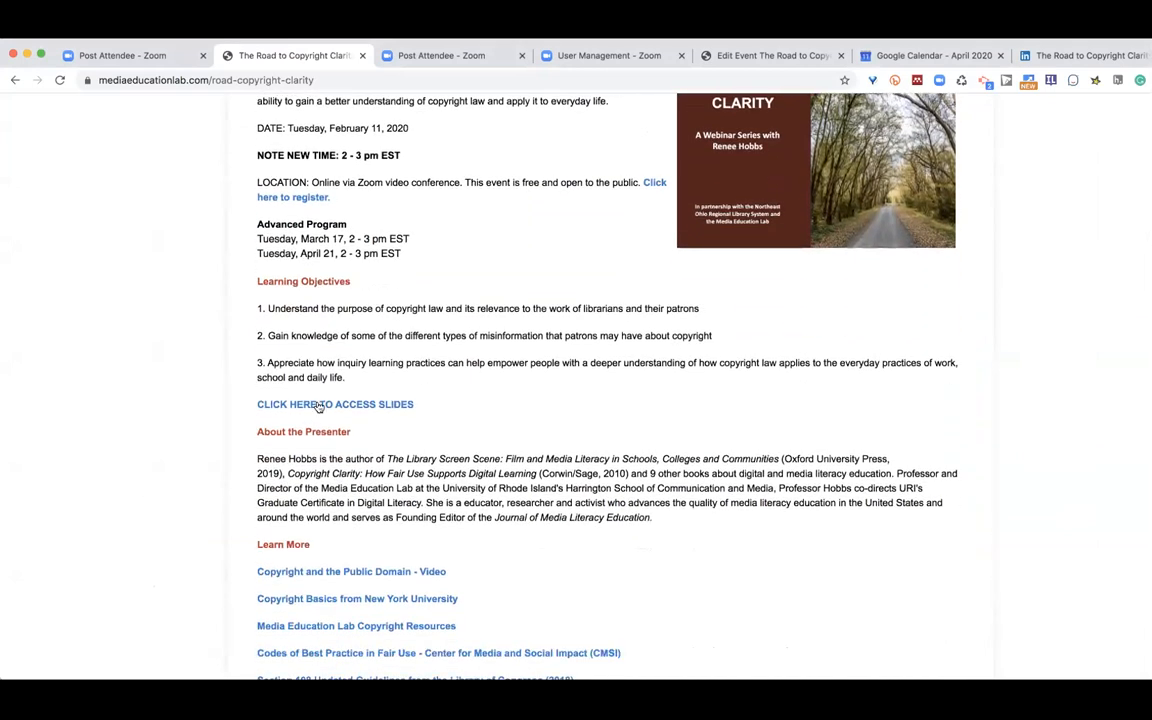
scroll(down, 3)
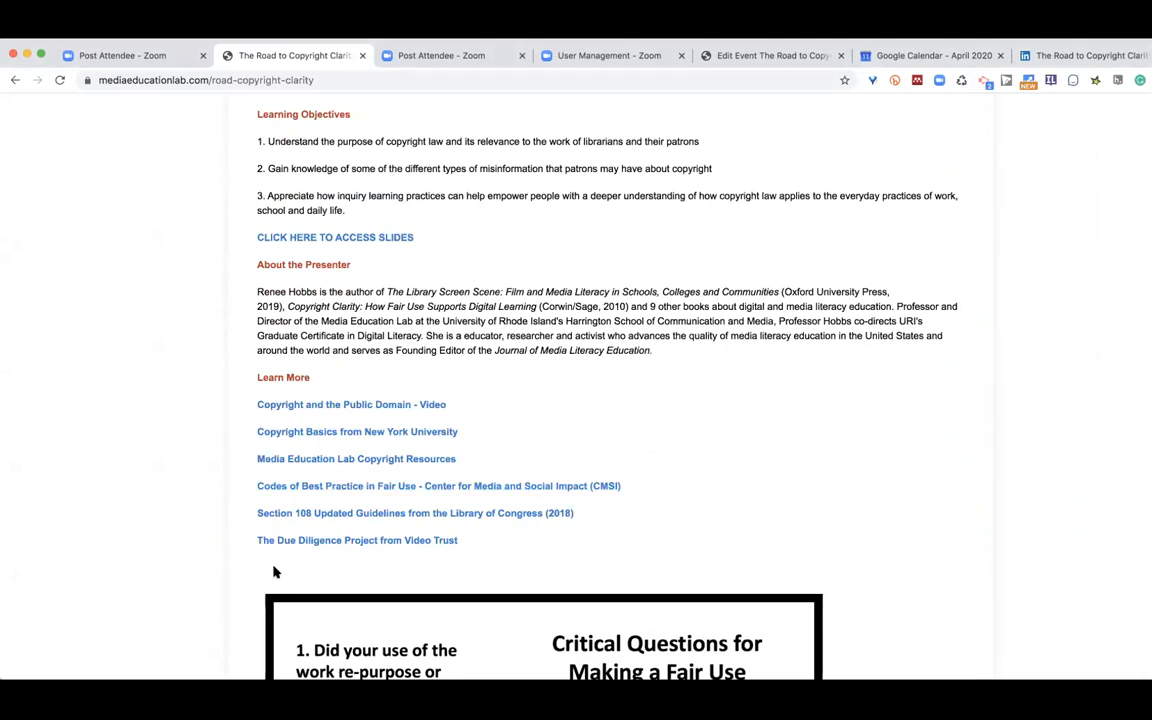
Continue past the presenter details and Learn More links, then return toward the page top.
scroll(down, 3)
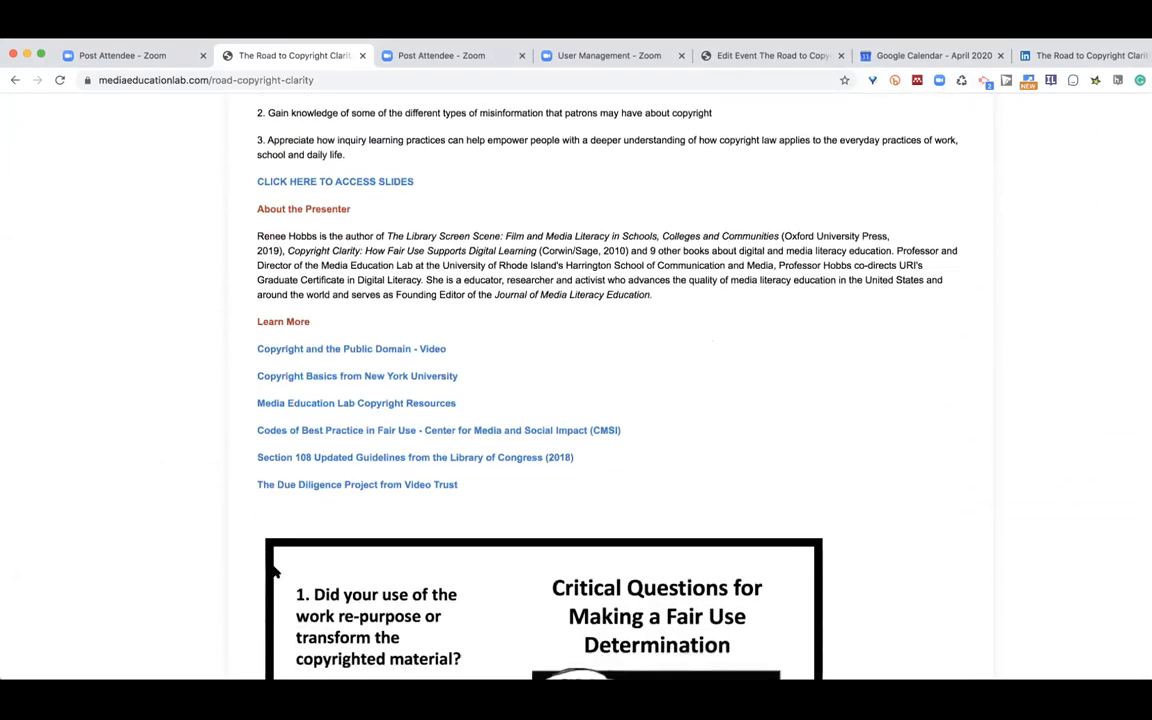
scroll(down, 3)
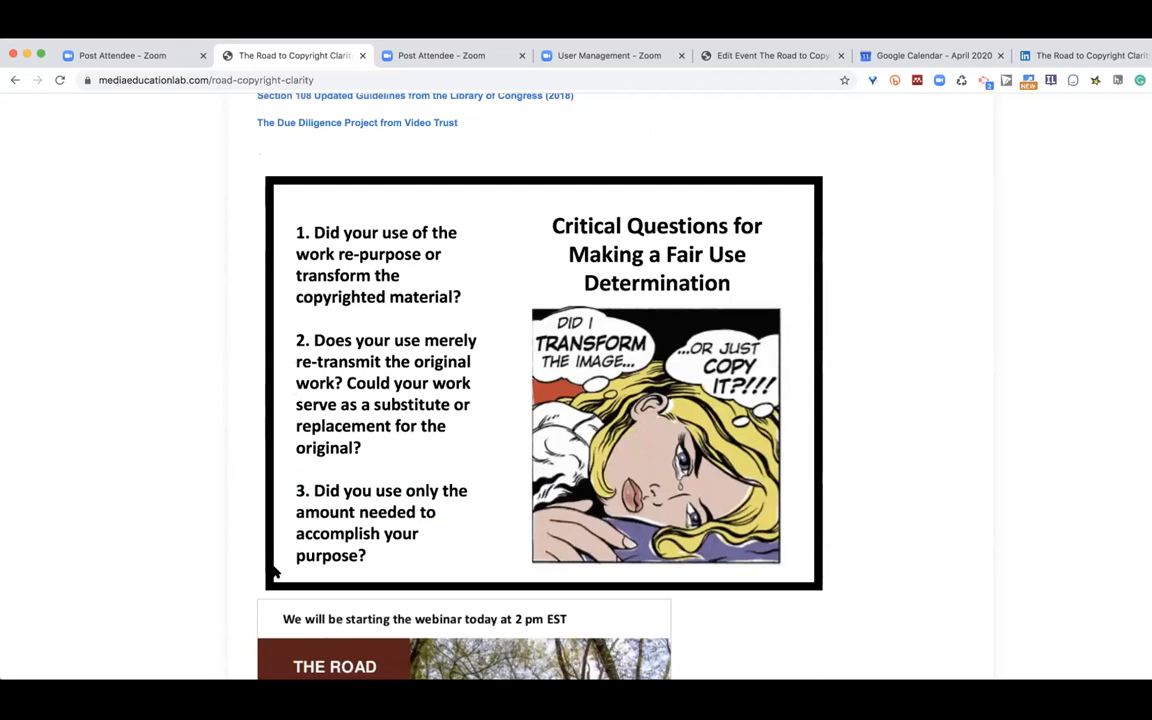
scroll(down, 3)
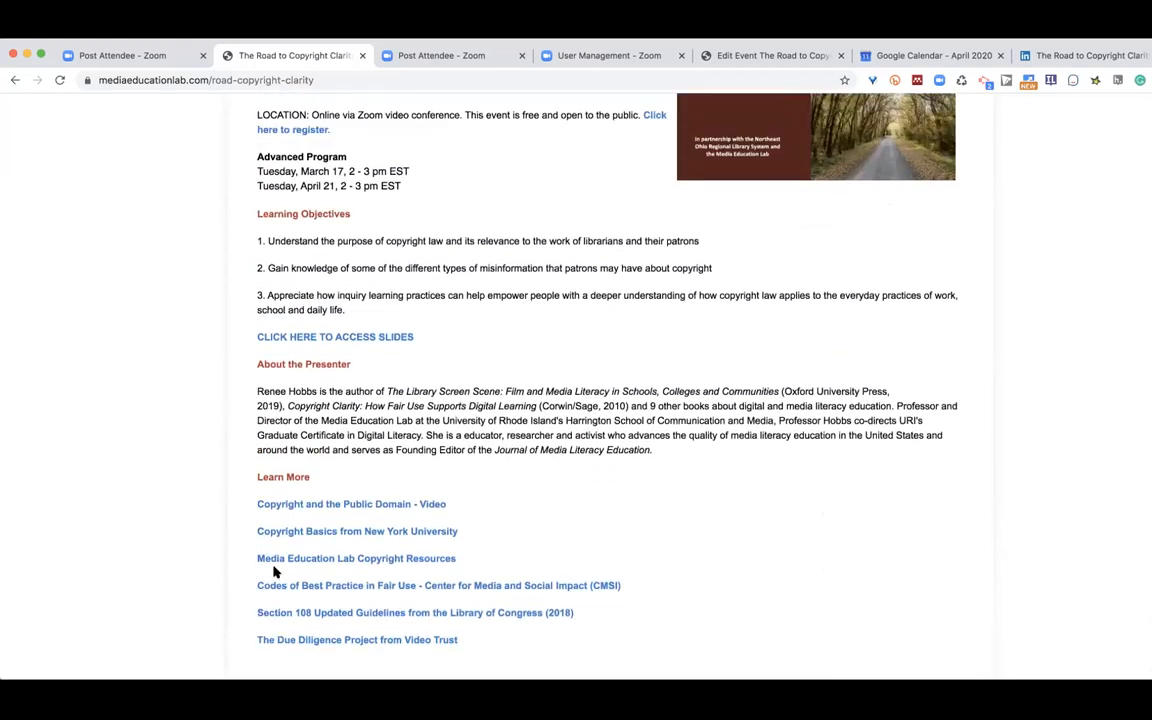
scroll(up, 3)
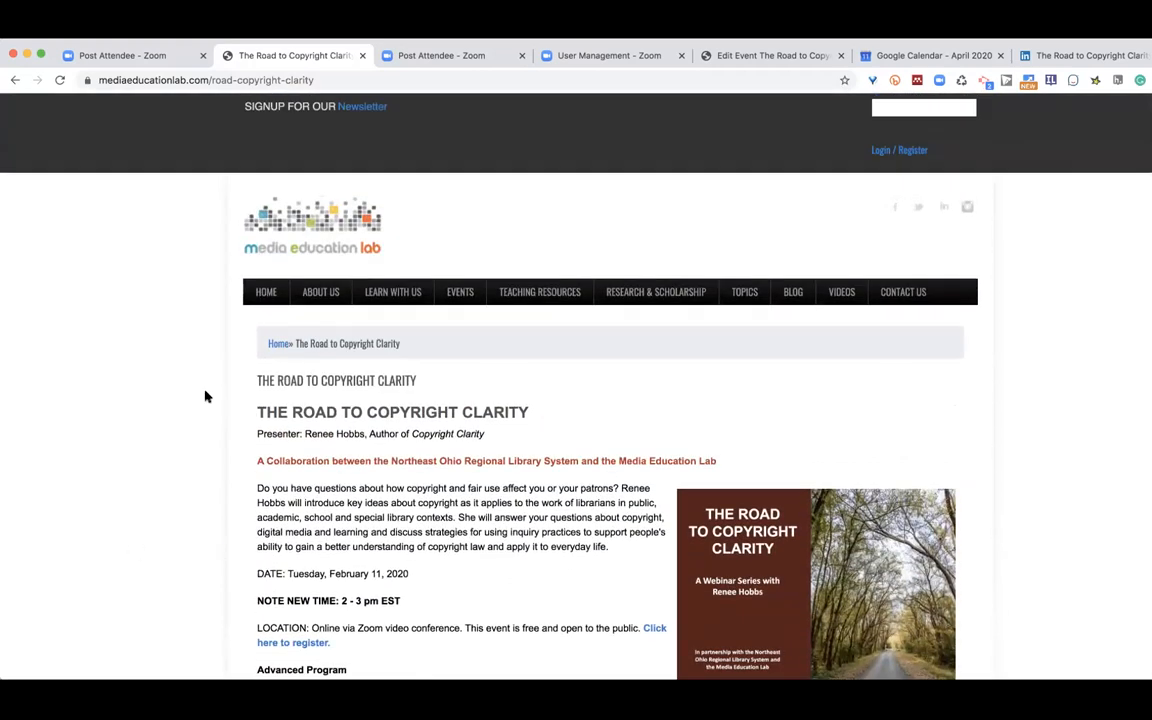
Choose Upcoming Events from the EVENTS menu in the site navigation.
click(460, 292)
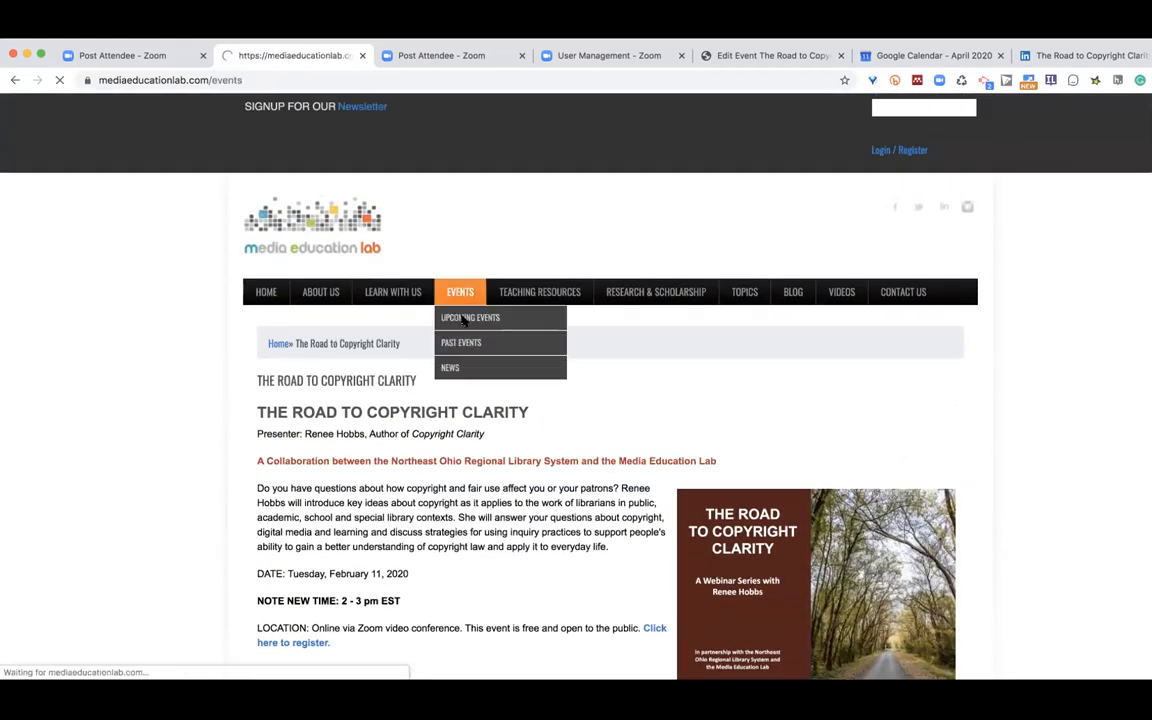
click(470, 316)
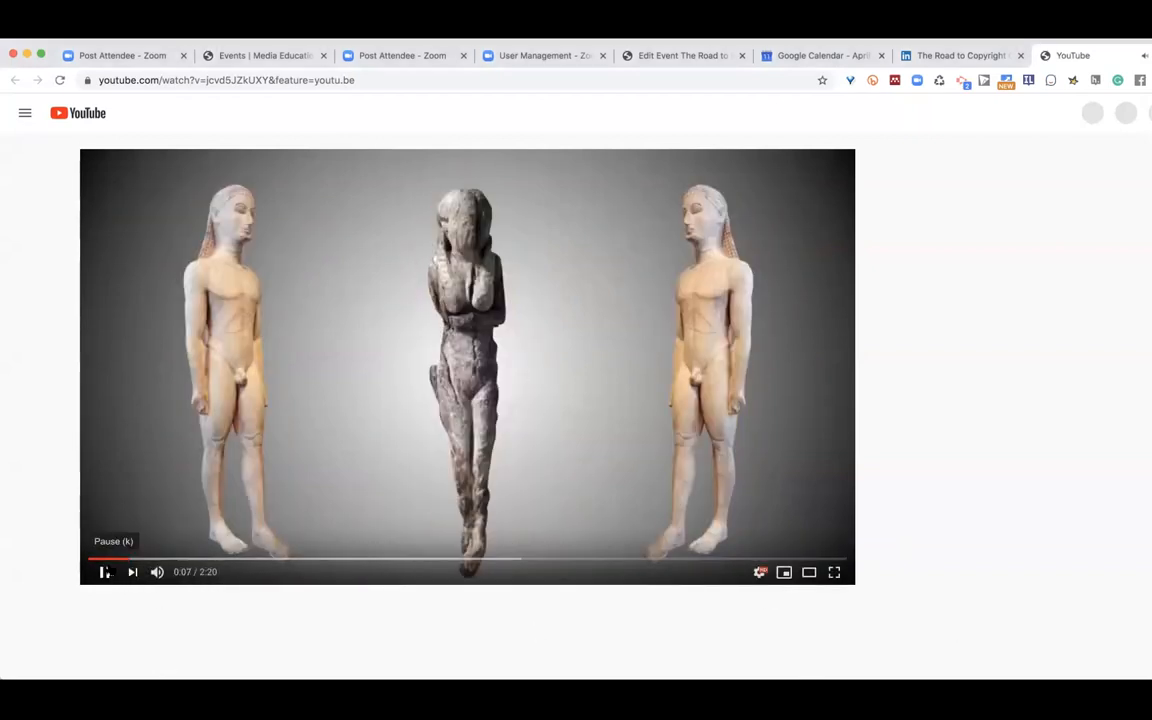
Pause the sculpted-figures video, then resume playback.
click(104, 572)
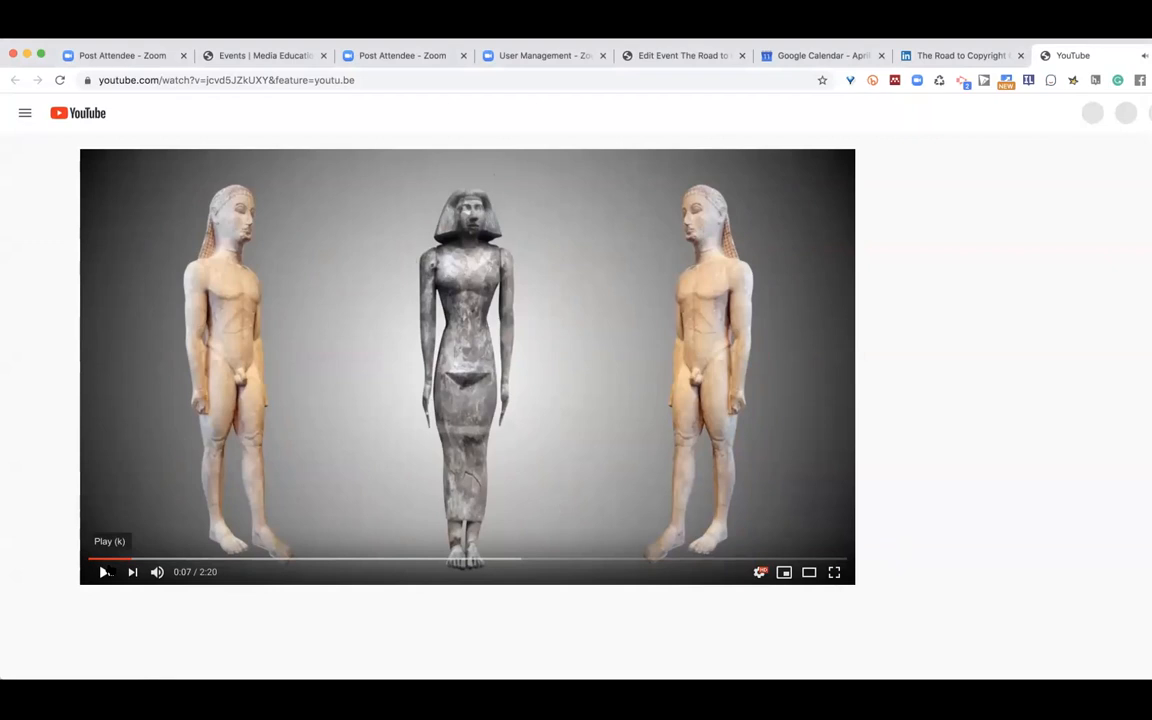
click(104, 572)
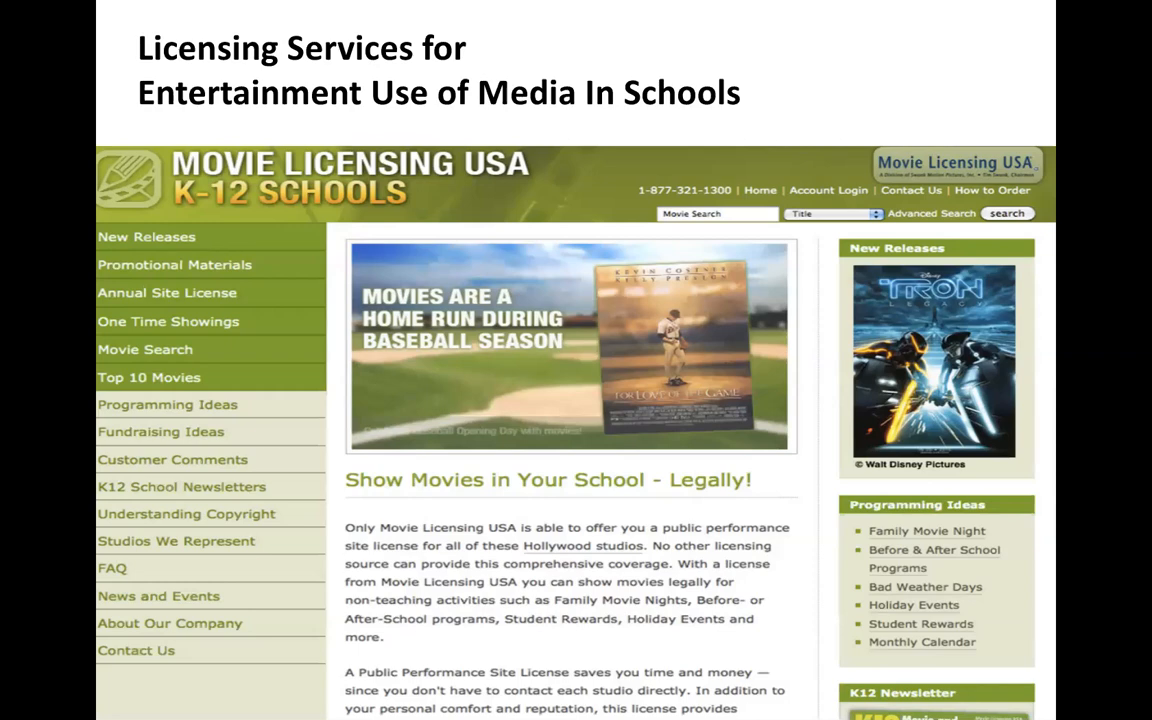
key(right)
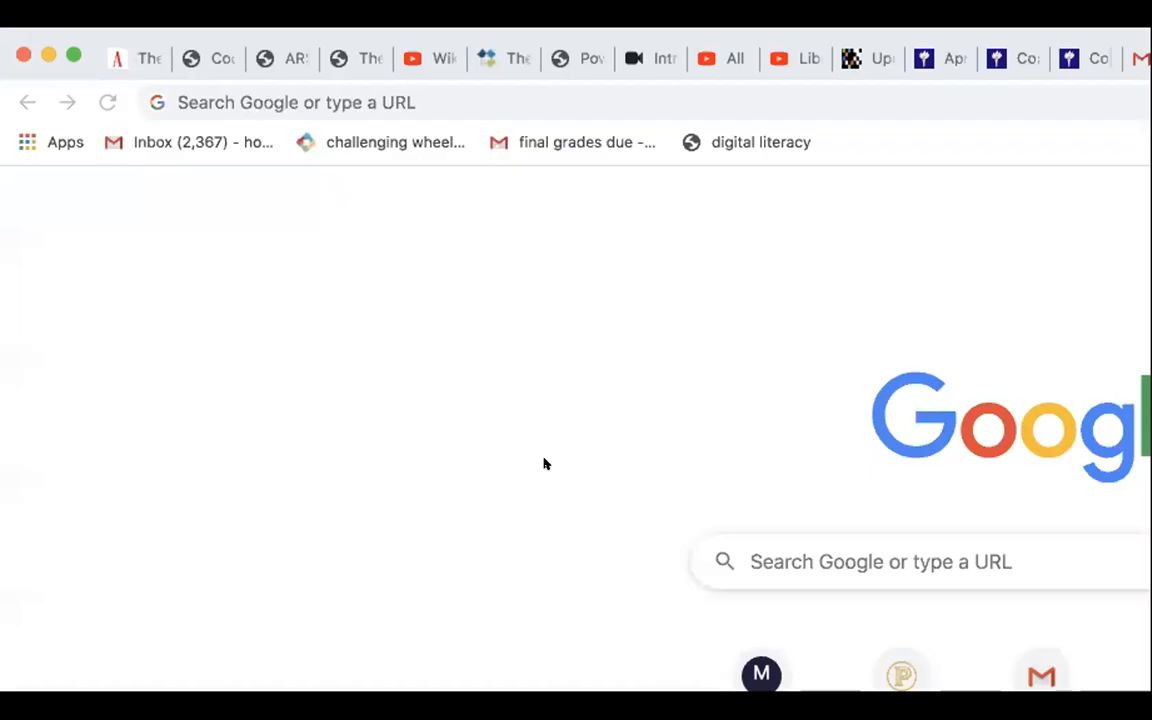
mouse_move(224, 32)
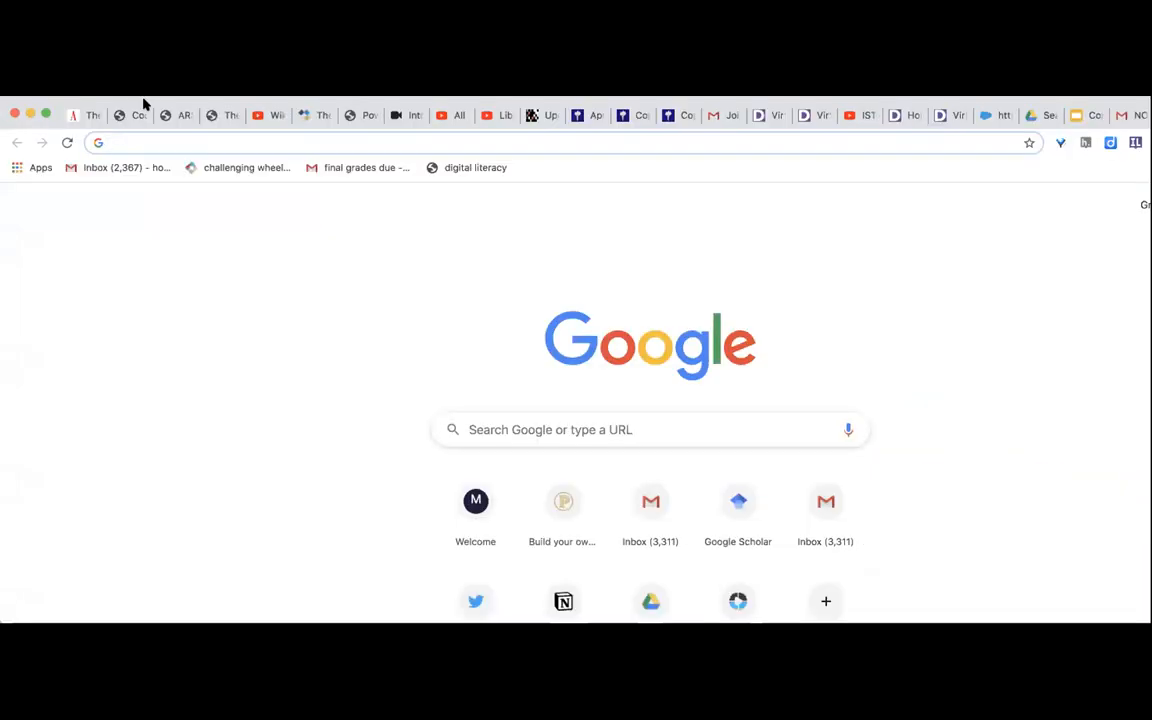
Go to mediaeducationlab.com, its Events page, and into the Road to Copyright Clarity event.
text(mediaeducationlab.com)
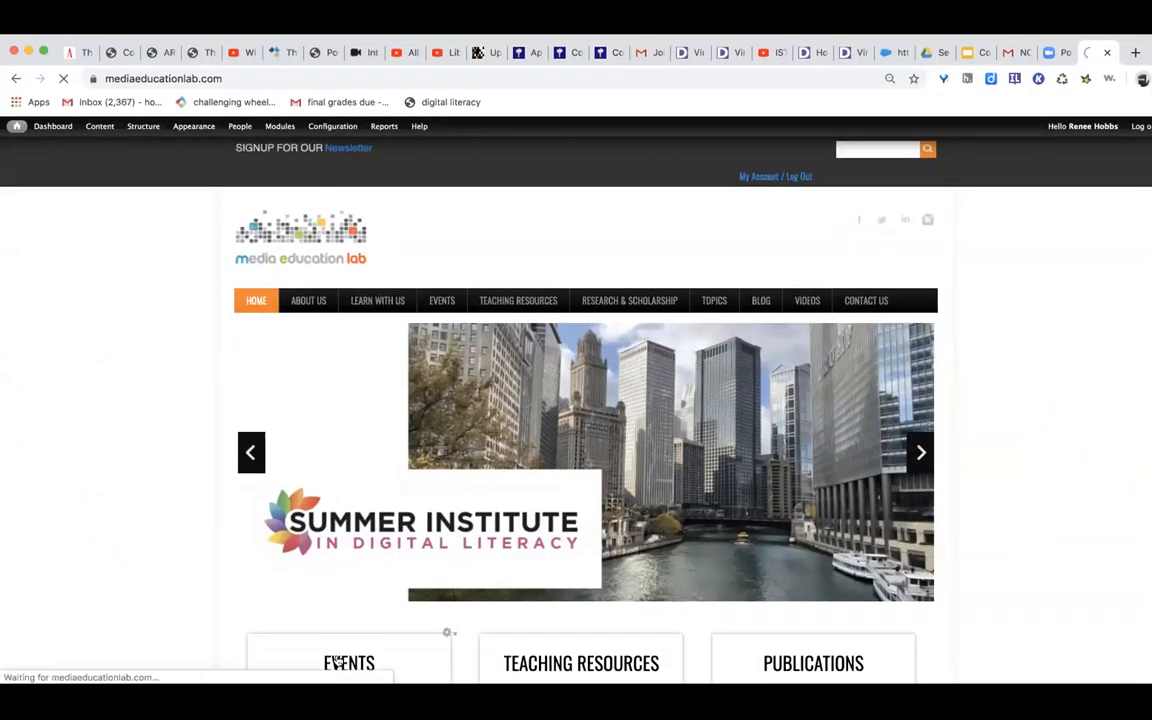
click(440, 300)
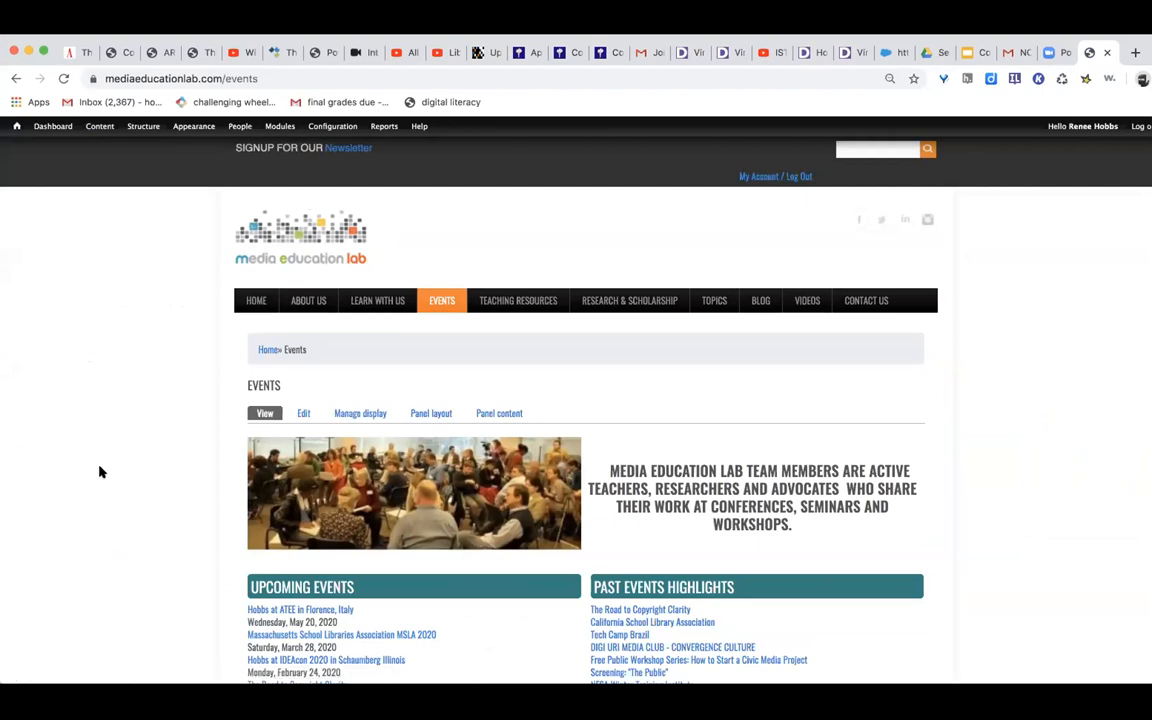
scroll(down, 3)
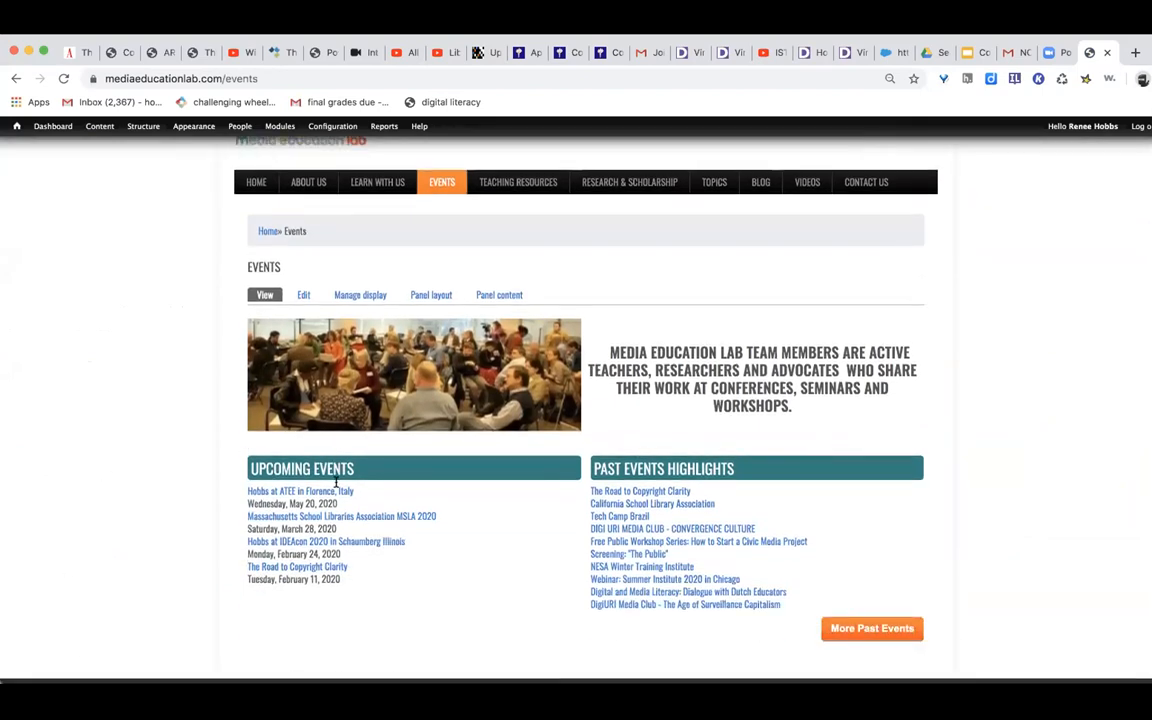
click(296, 566)
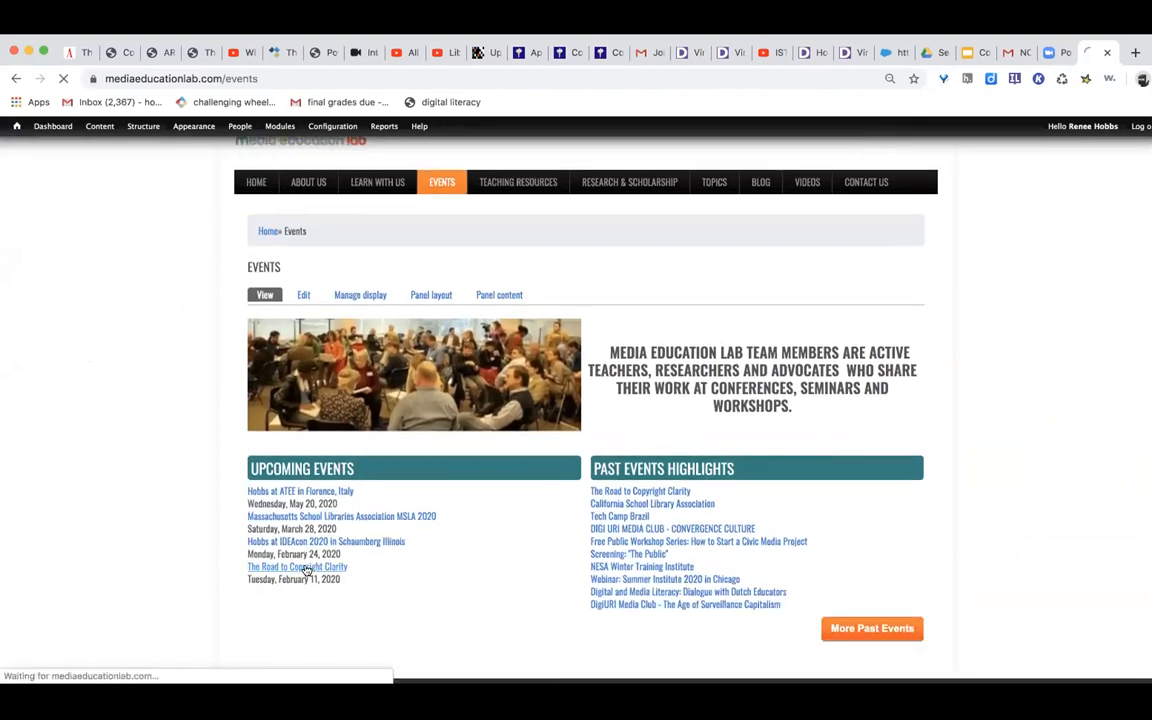
click(296, 566)
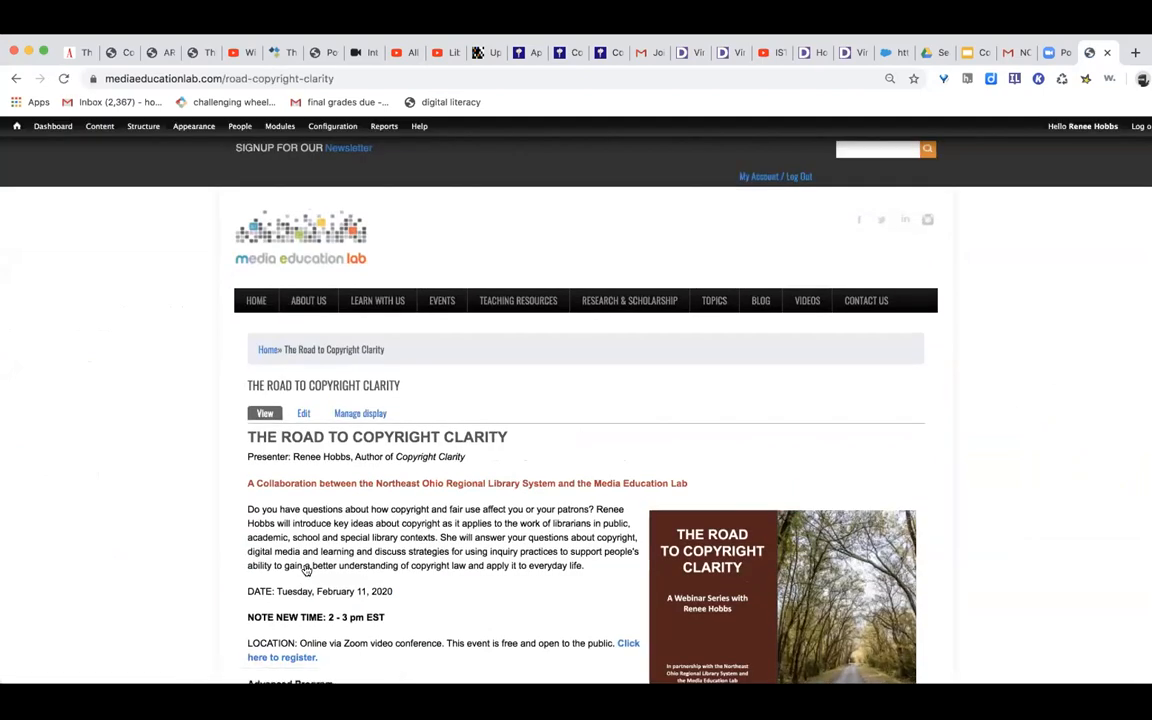
Scroll to the Learn More list and choose Copyright Basics from New York University.
scroll(down, 3)
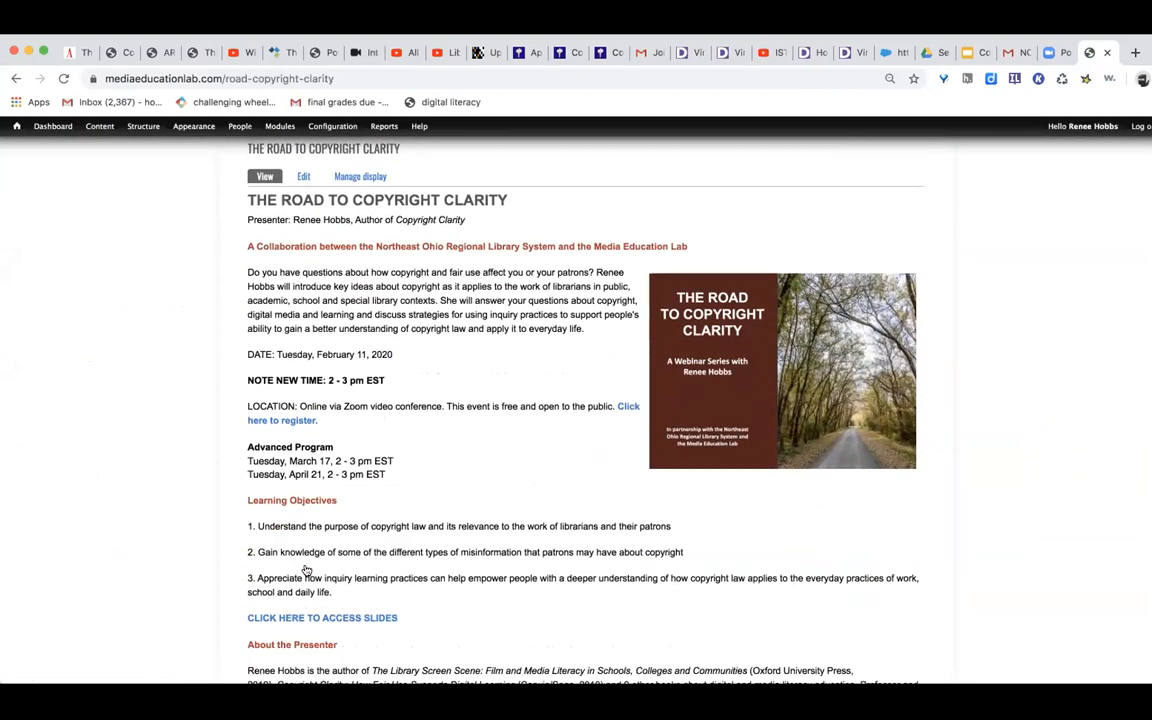
scroll(down, 3)
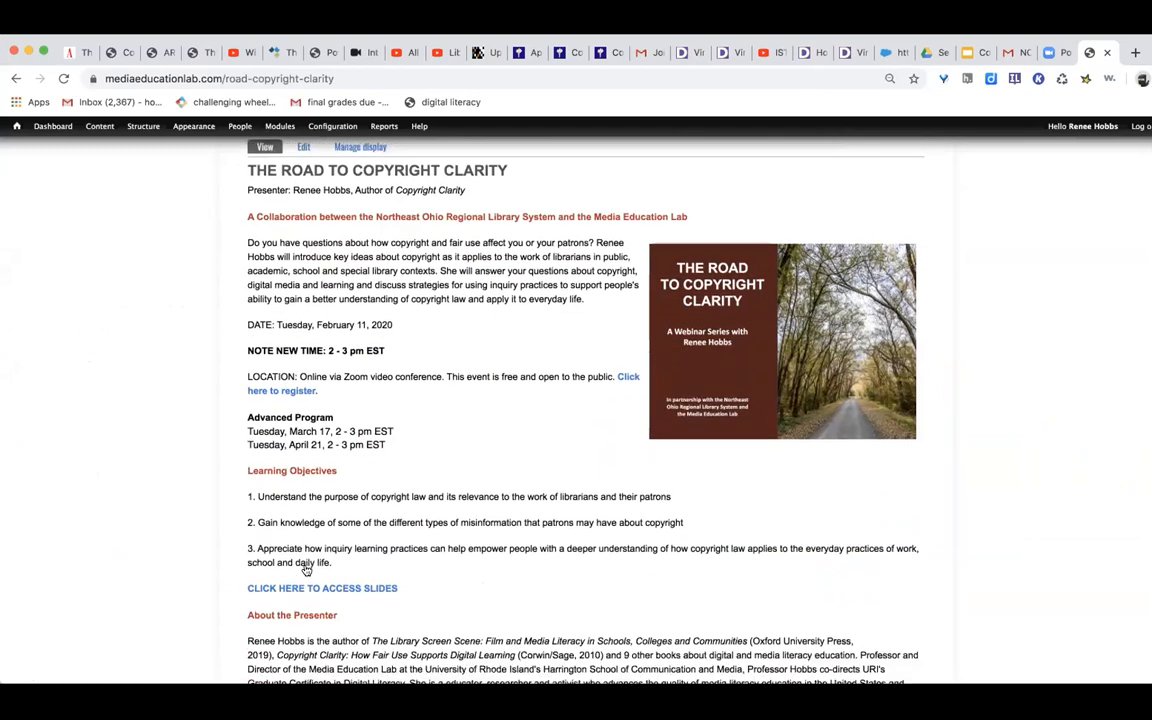
scroll(down, 3)
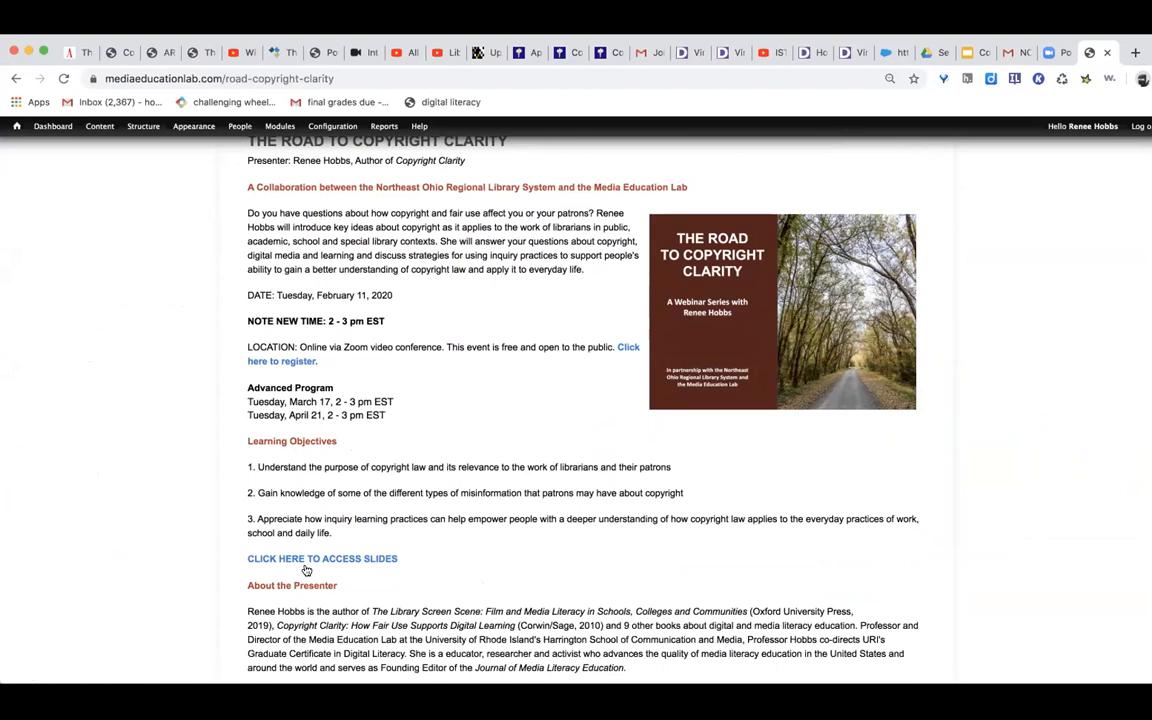
scroll(down, 3)
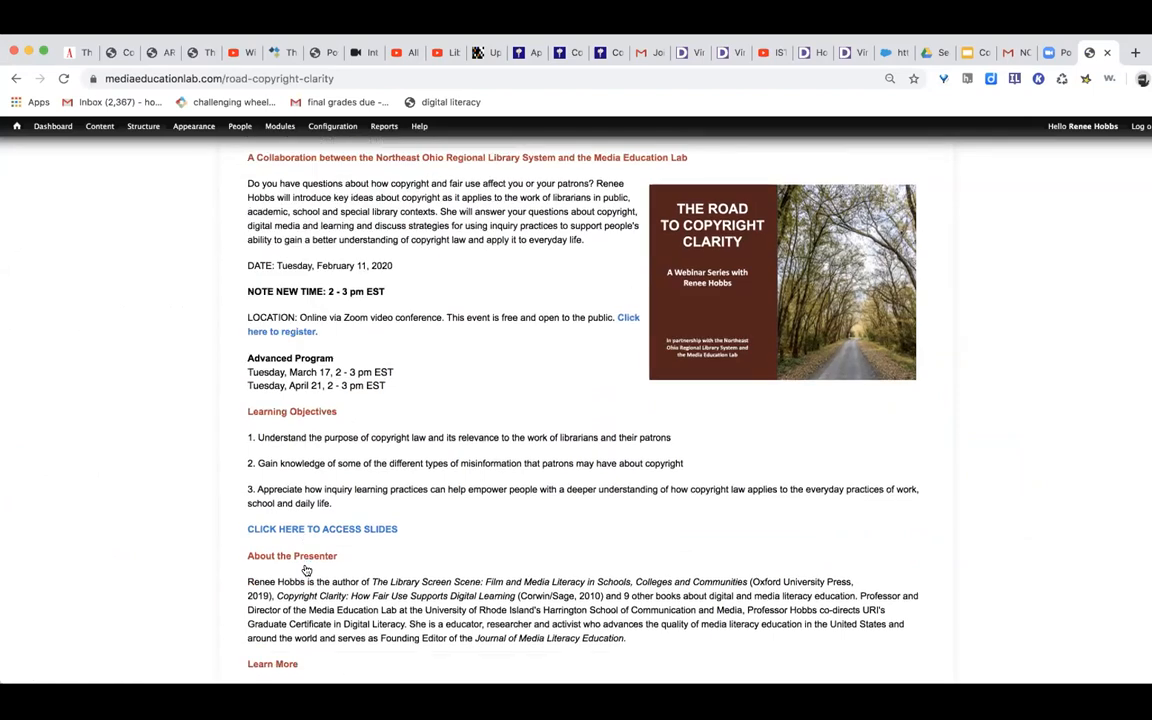
scroll(down, 3)
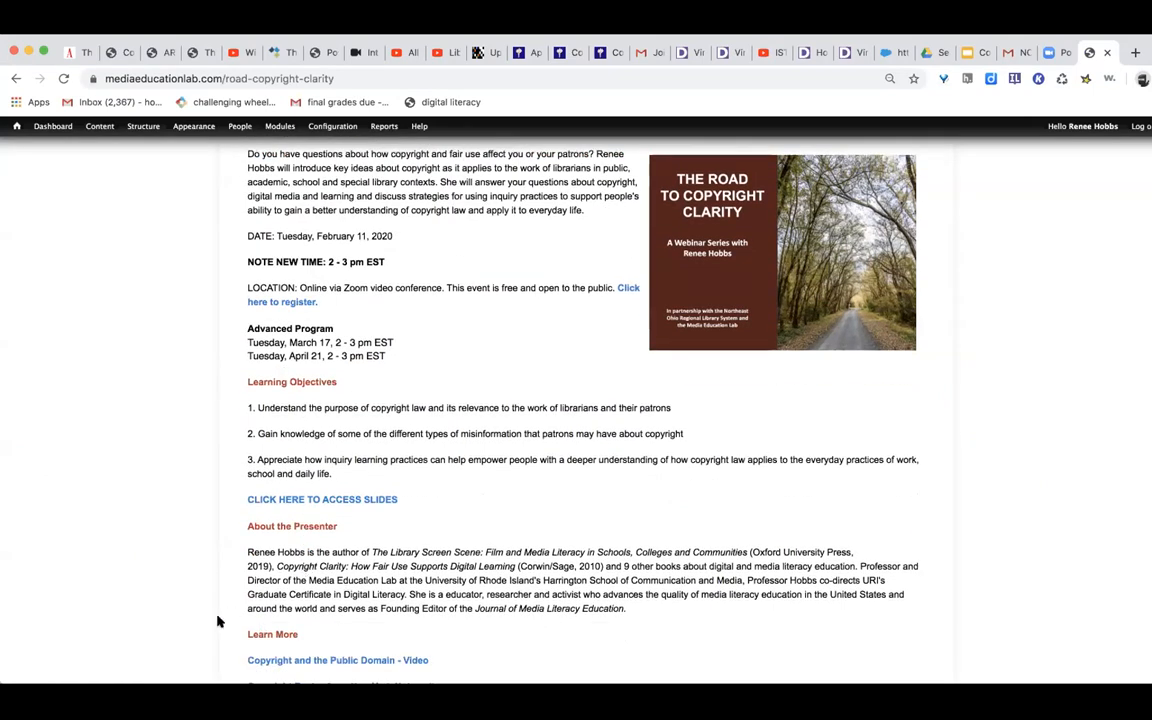
scroll(down, 3)
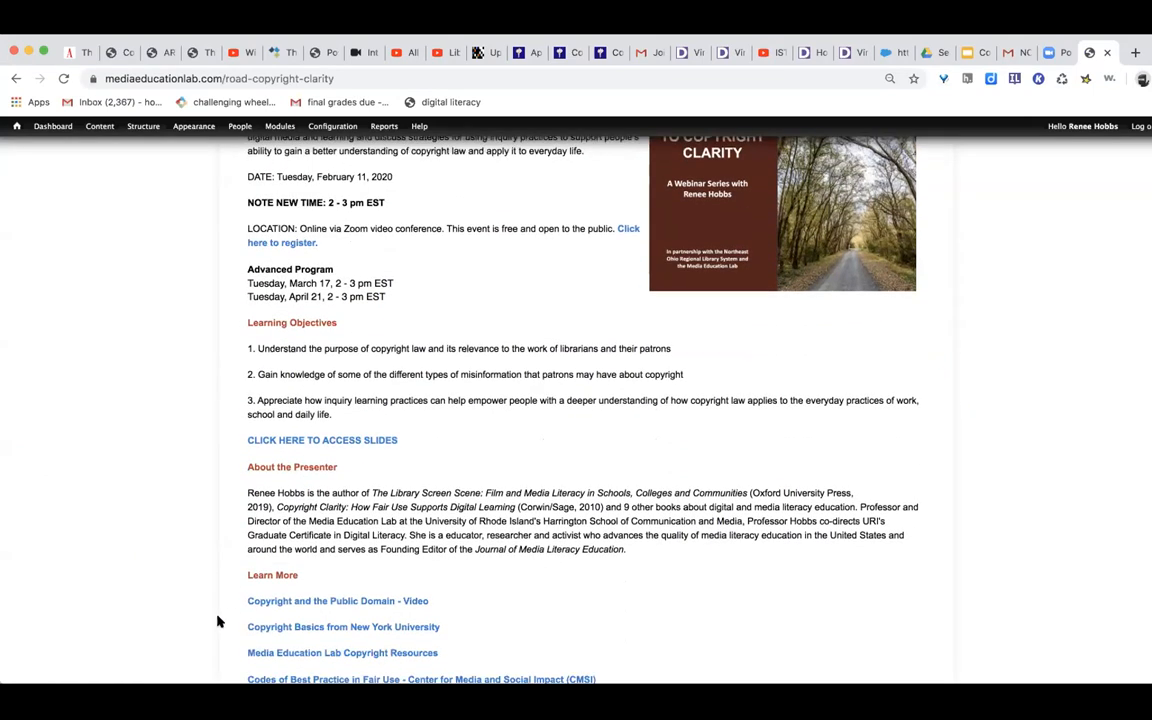
scroll(down, 3)
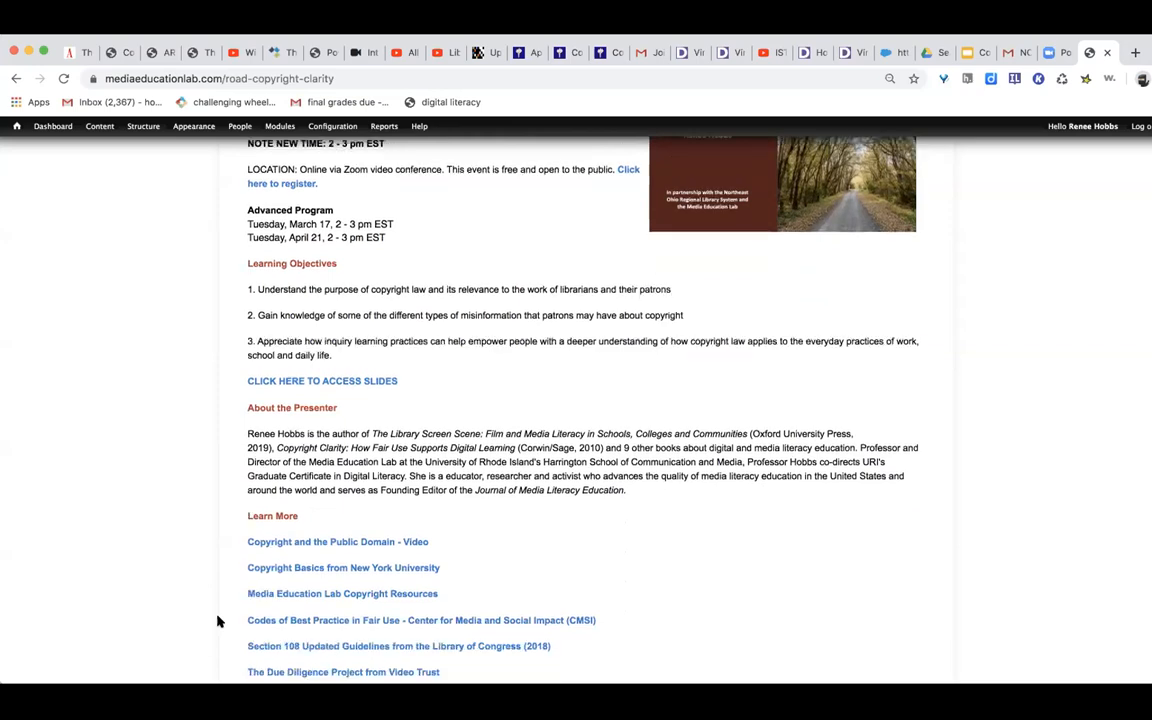
scroll(down, 3)
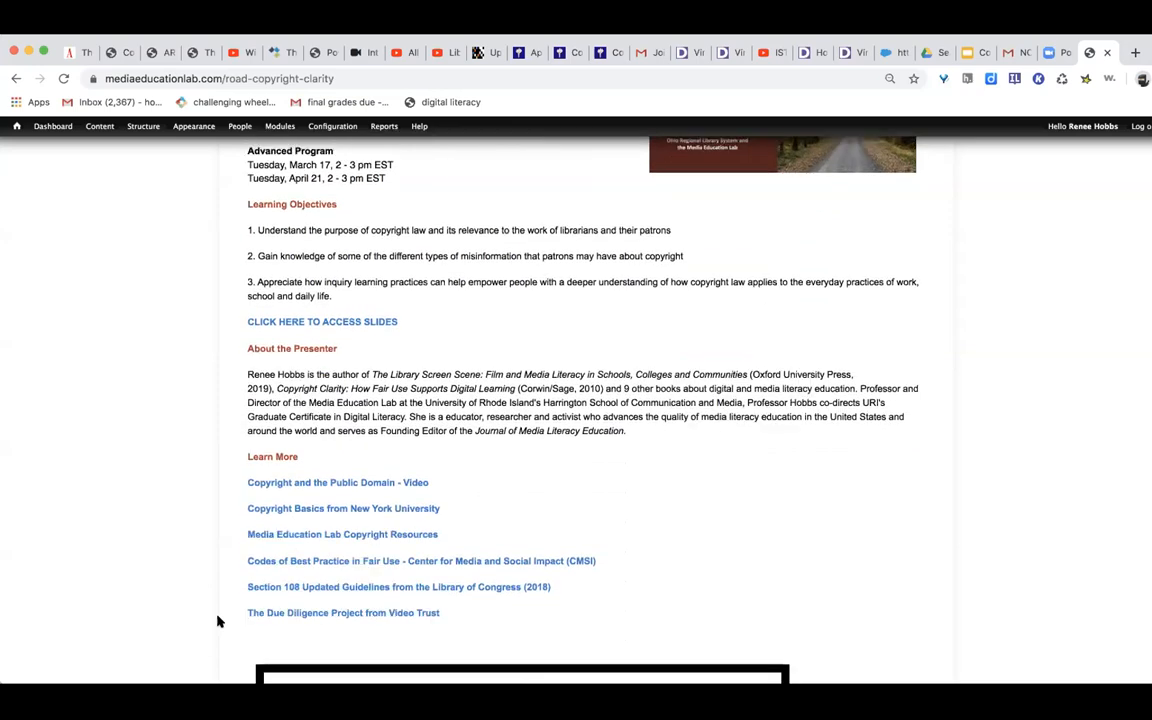
mouse_move(350, 524)
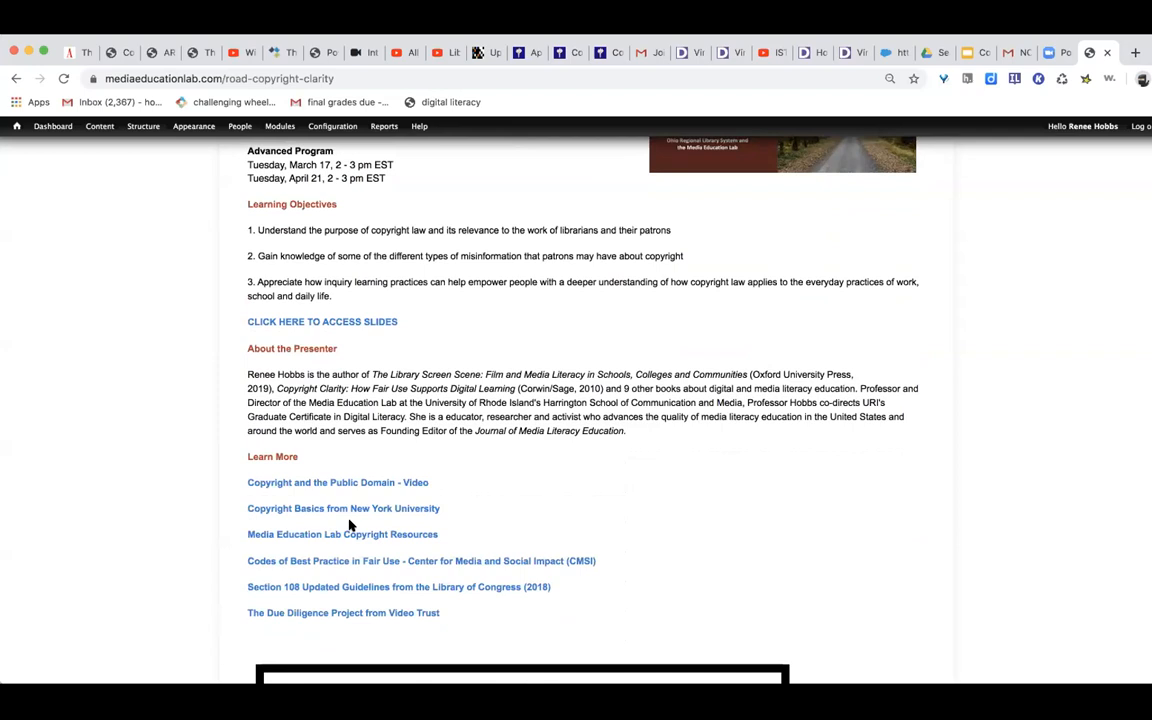
mouse_move(136, 570)
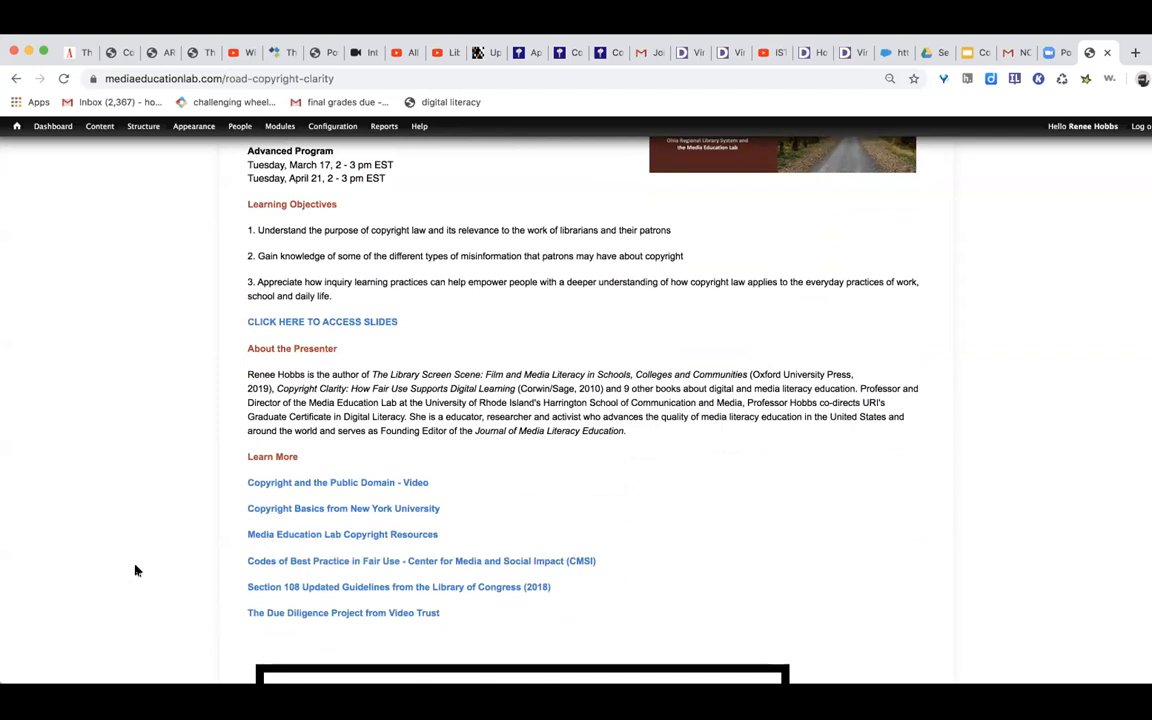
click(344, 508)
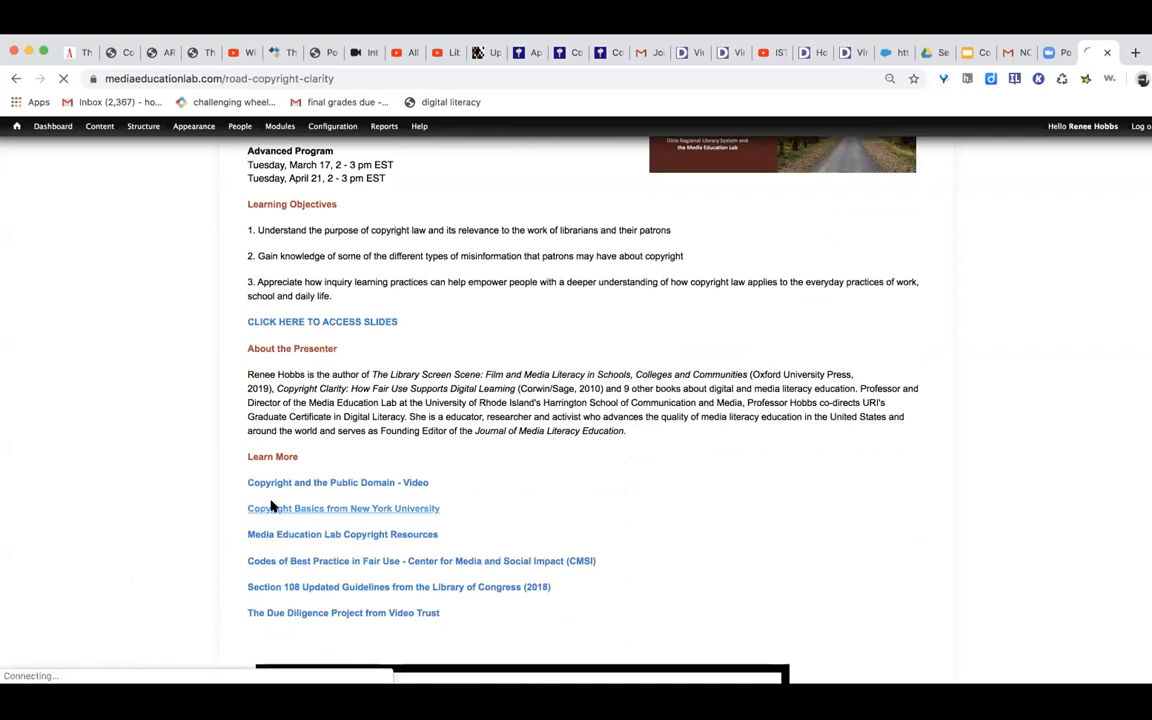
In the NYU Libraries Copyright guide, view the Applying Fair Use page and its Fair Use in 2 Mins section.
click(344, 508)
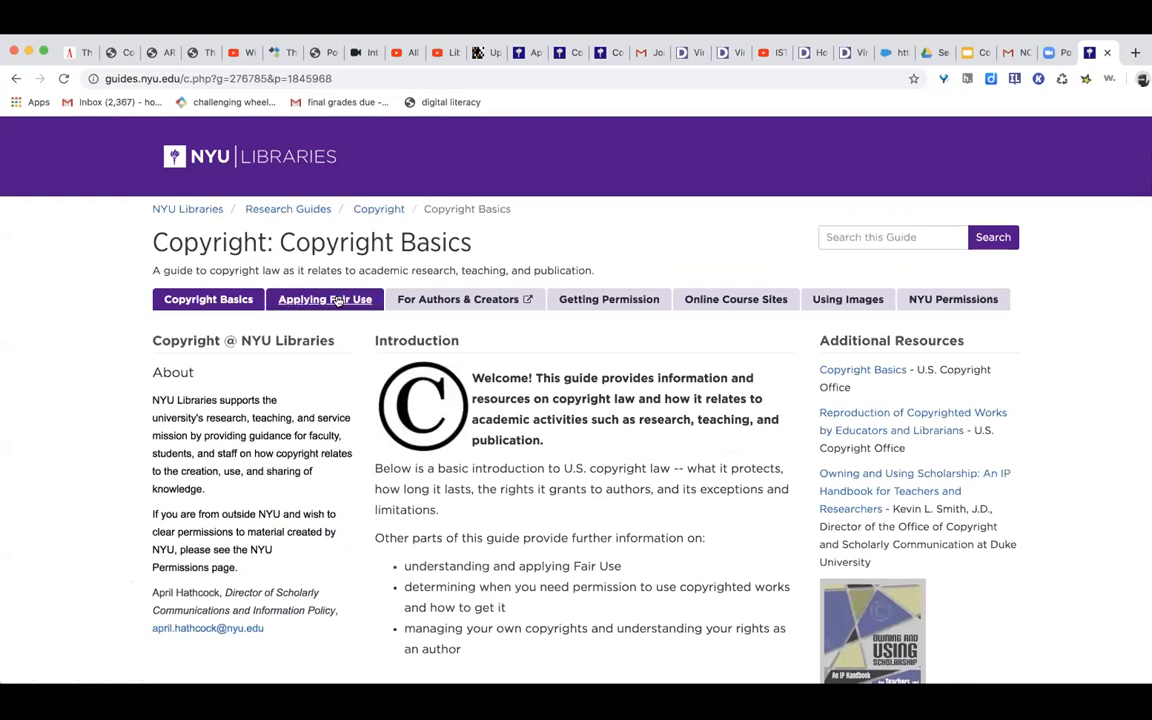
click(324, 300)
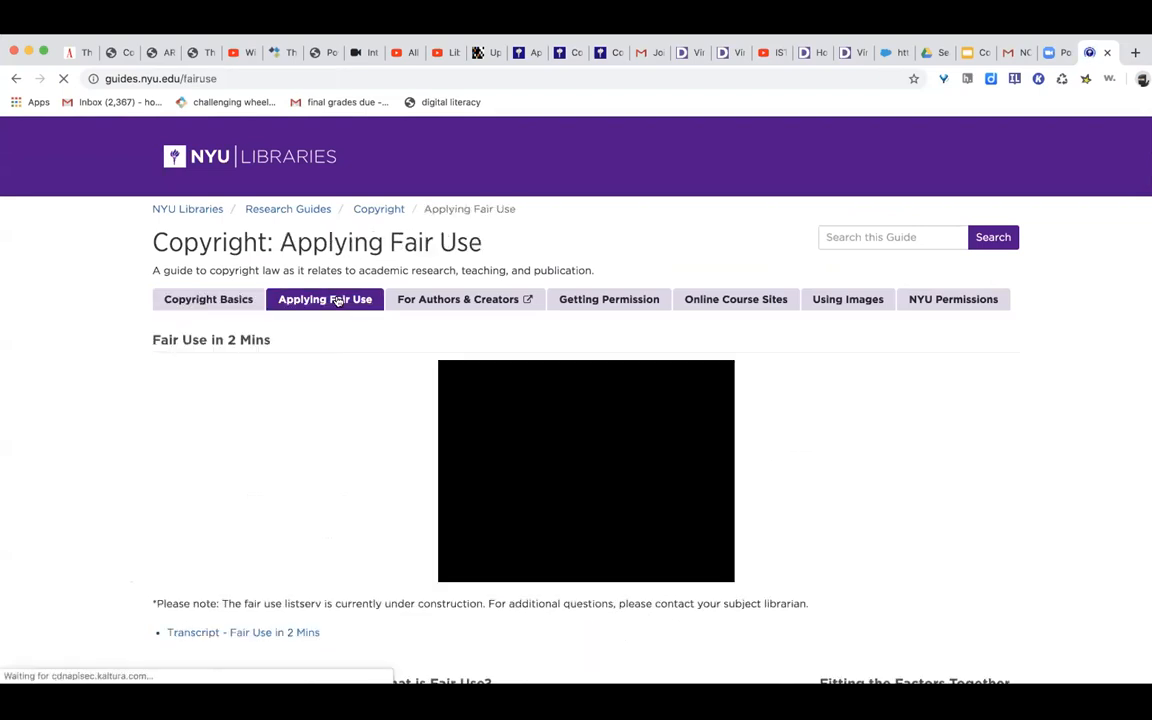
scroll(down, 3)
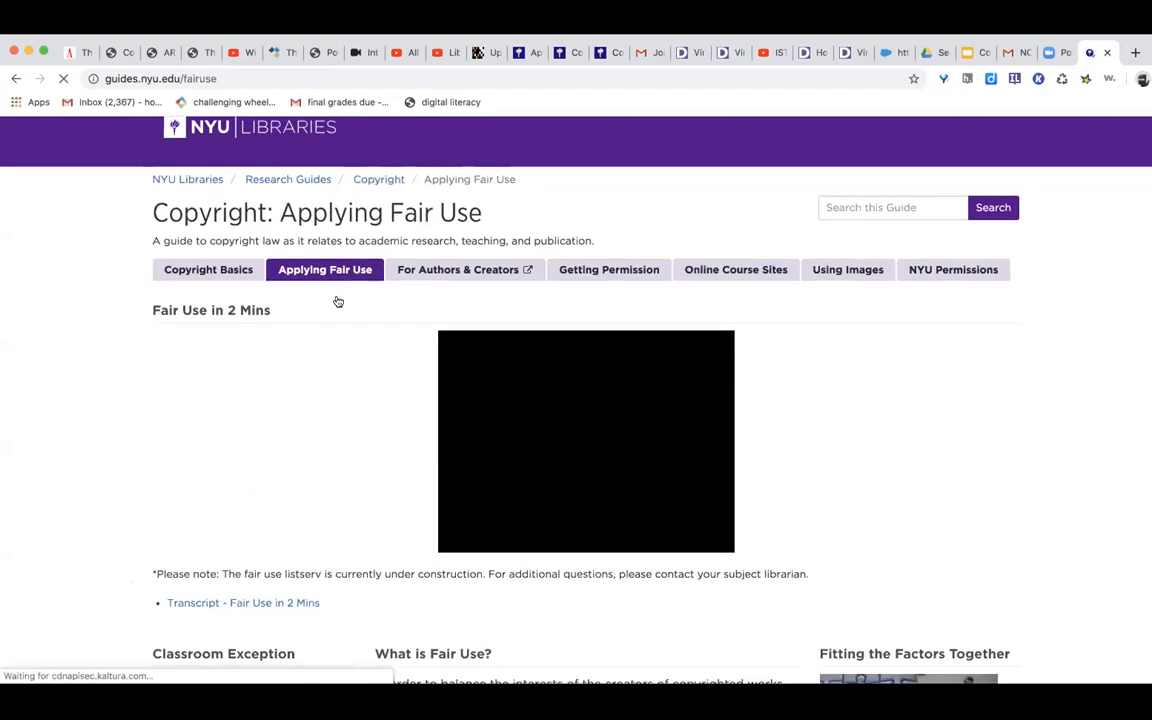
scroll(down, 3)
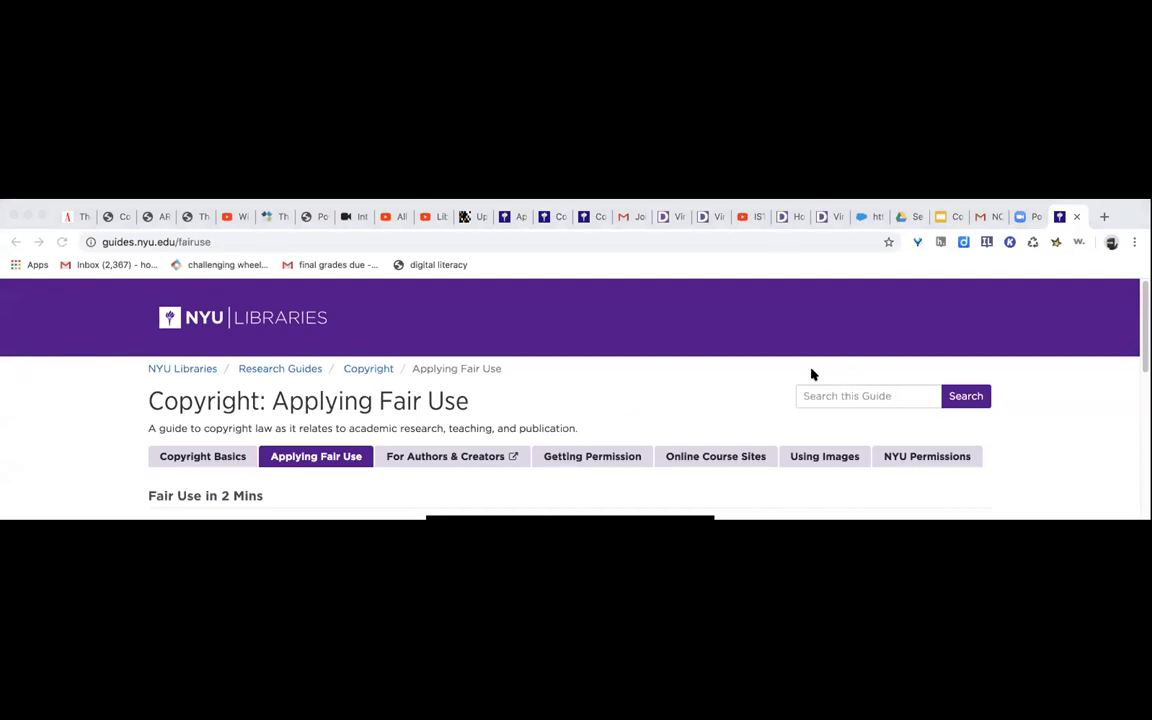
Scroll the guide before presenting the Critical Questions for Making a Fair Use Determination slide.
scroll(down, 3)
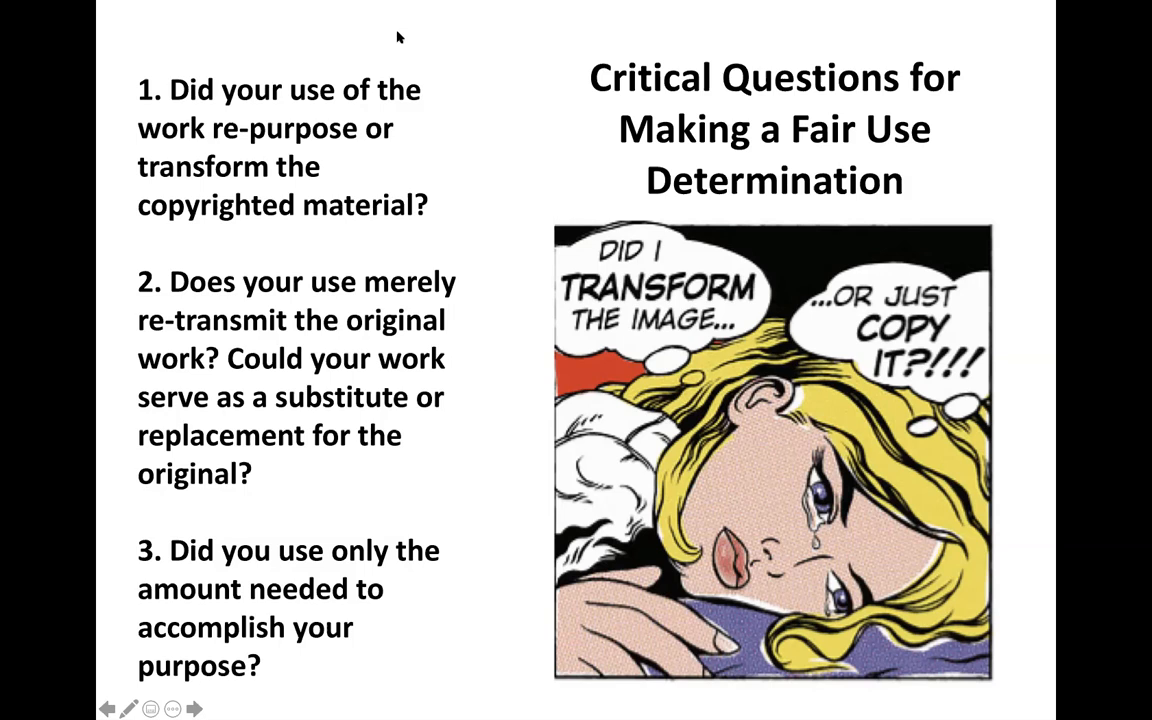
End the slide show with Escape, returning to editing at the Critical Questions slide.
key(Escape)
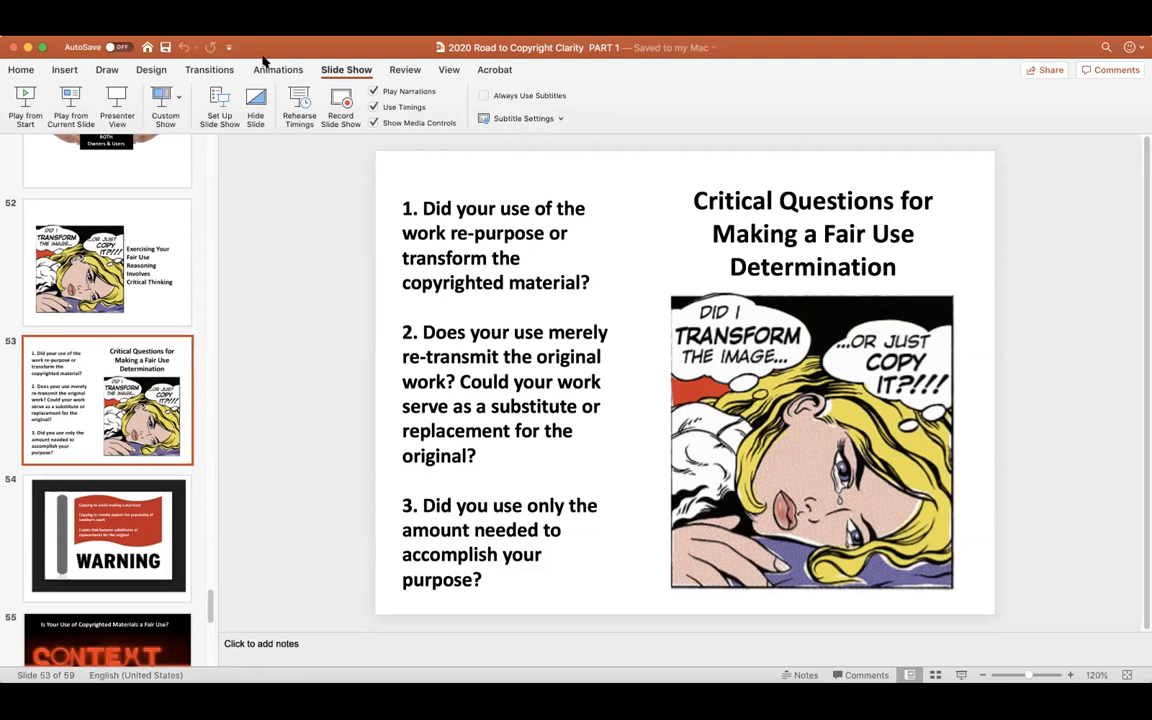
mouse_move(416, 198)
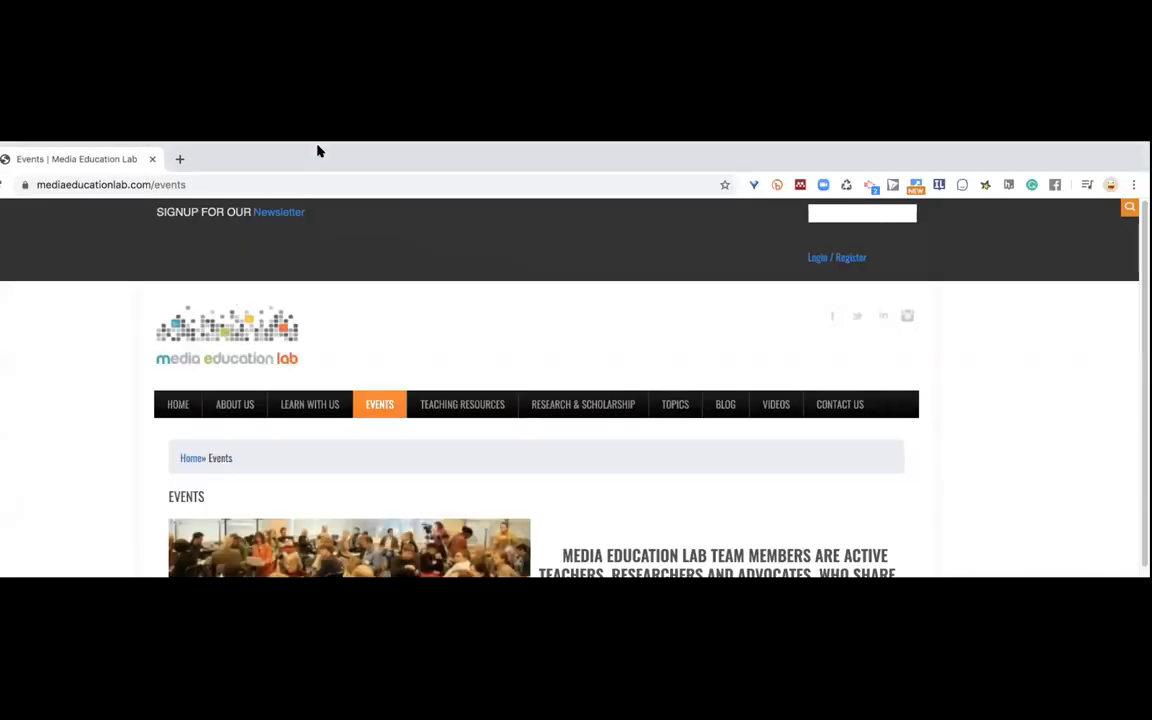
Return to The Road to Copyright Clarity event page and scroll to its session details.
scroll(down, 3)
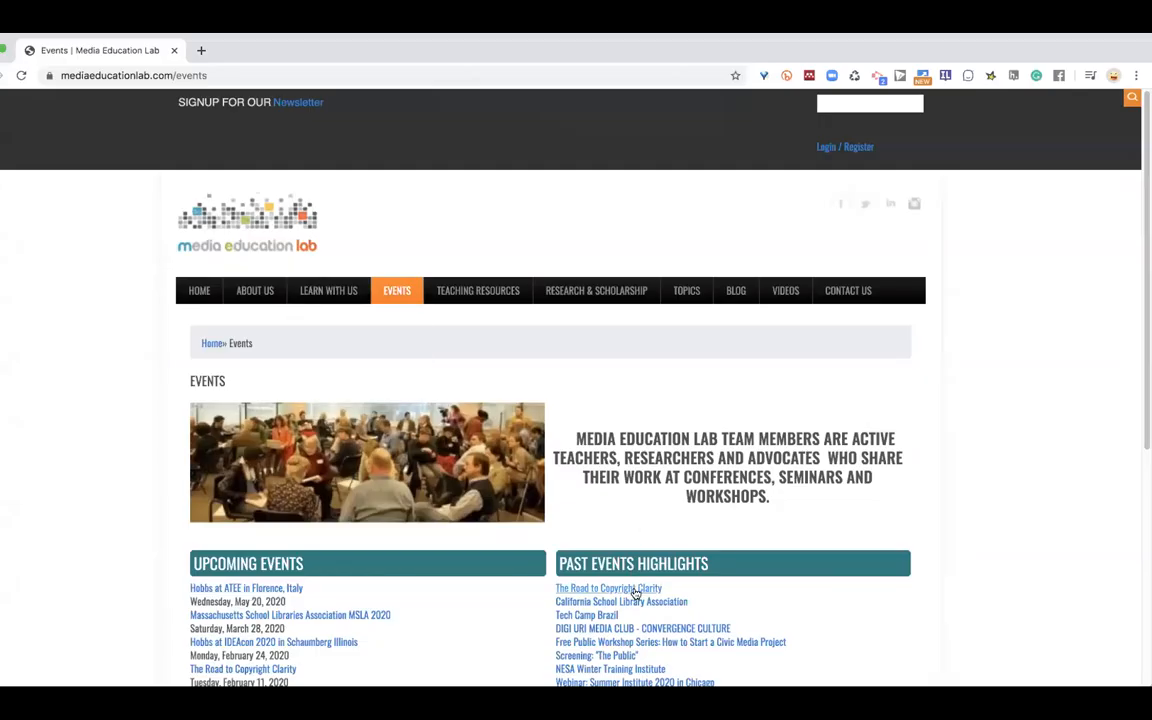
click(608, 588)
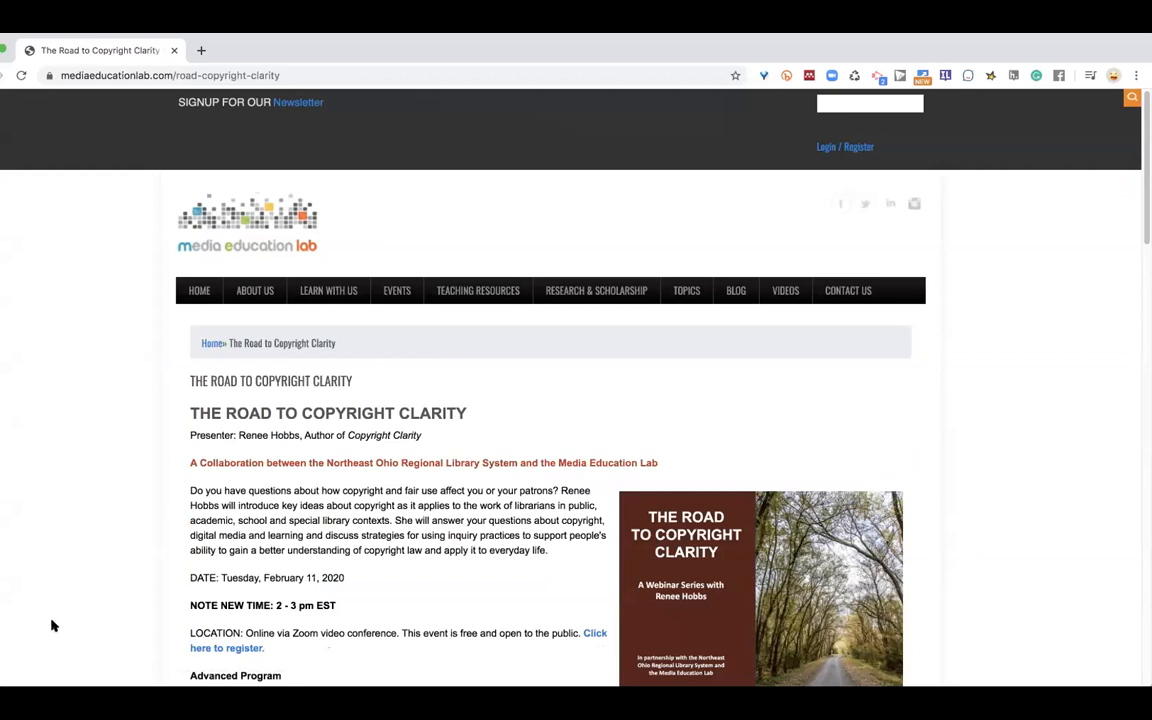
scroll(down, 3)
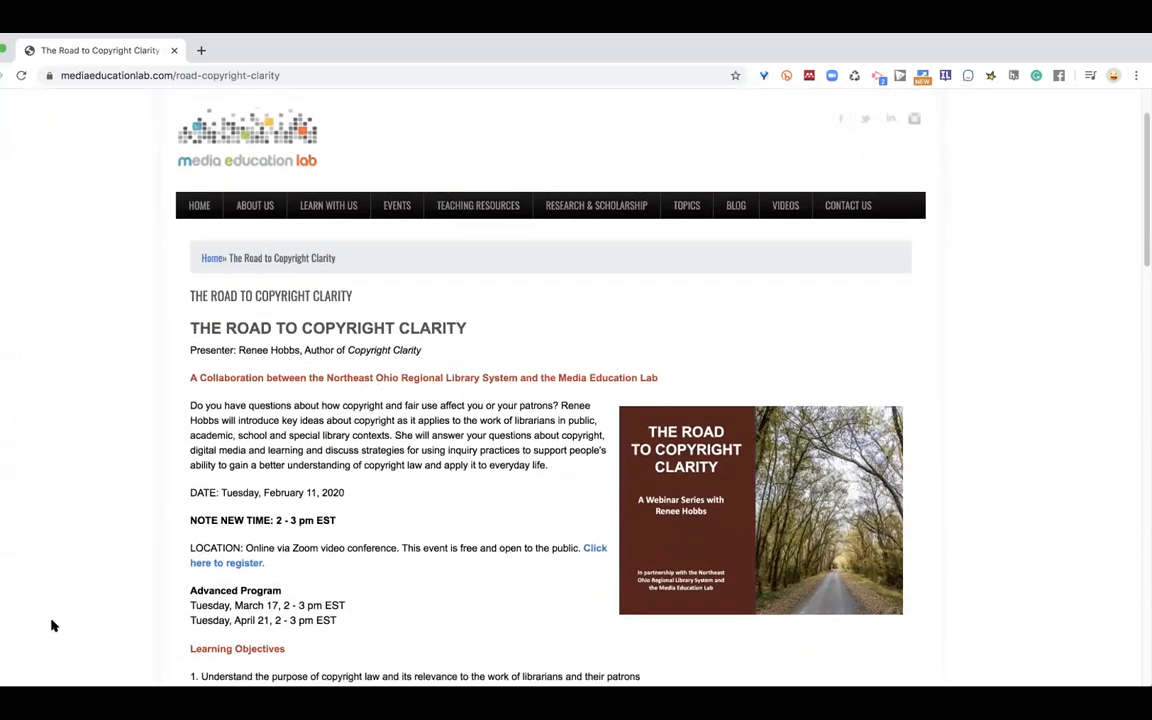
scroll(down, 3)
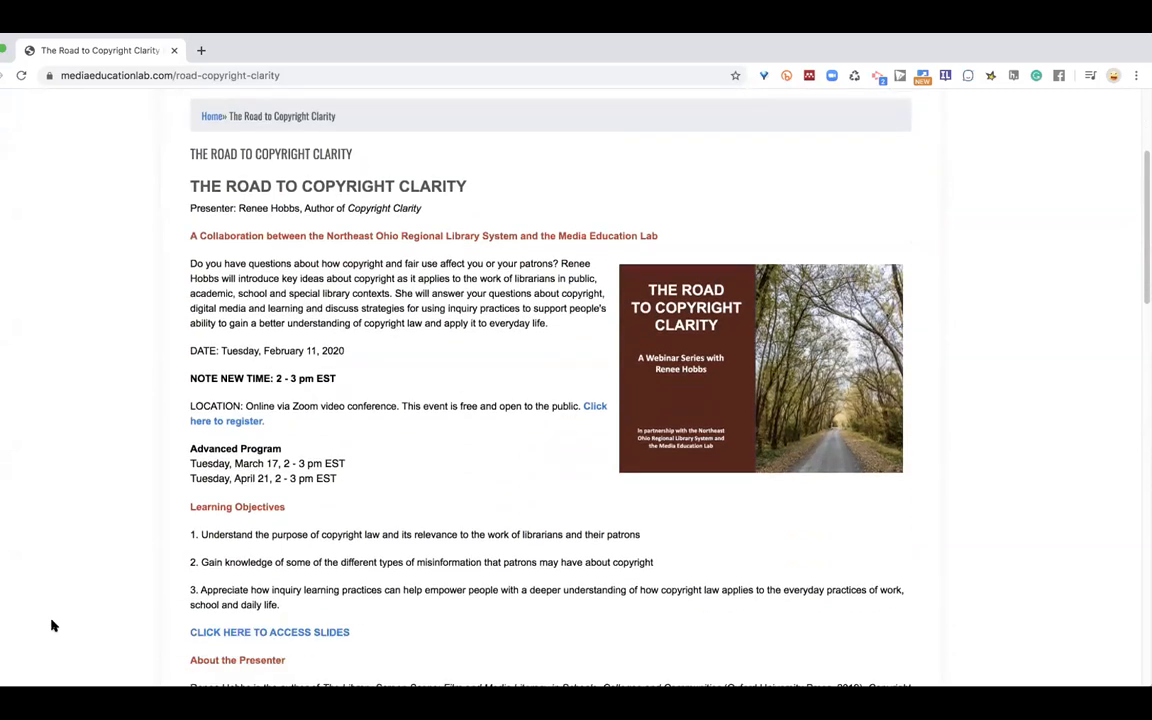
scroll(down, 3)
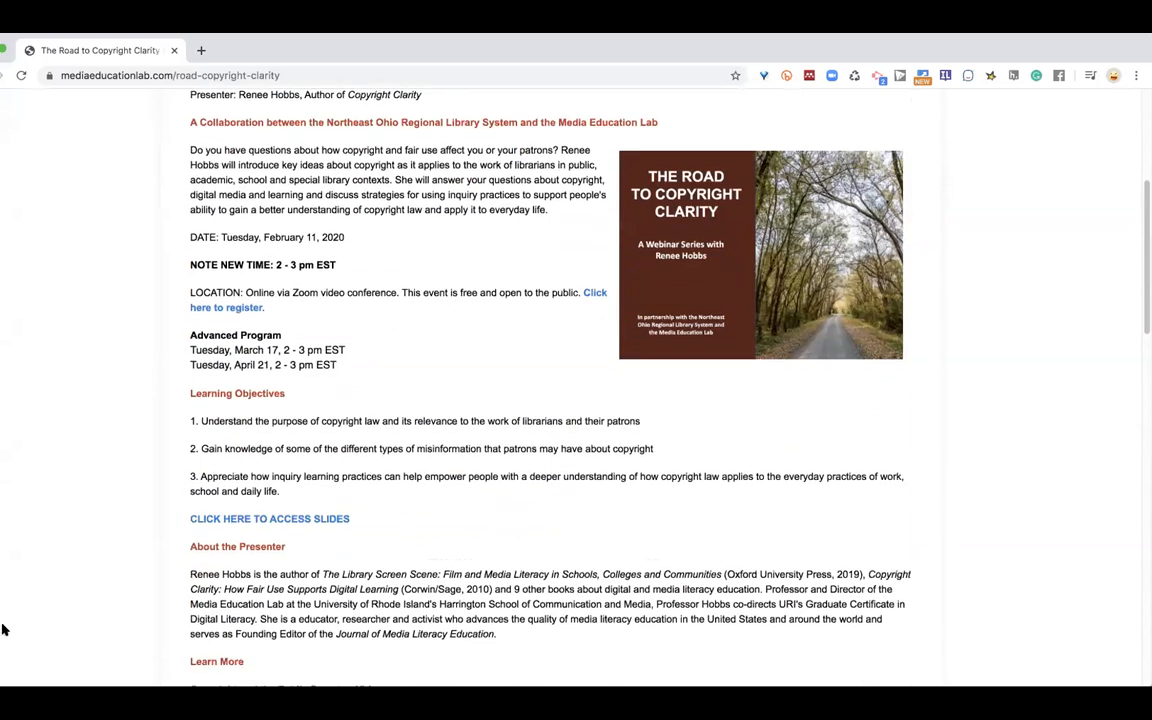
Highlight the whole March 17 session line, then scroll down to the Learn More links.
drag(190, 350, 330, 350)
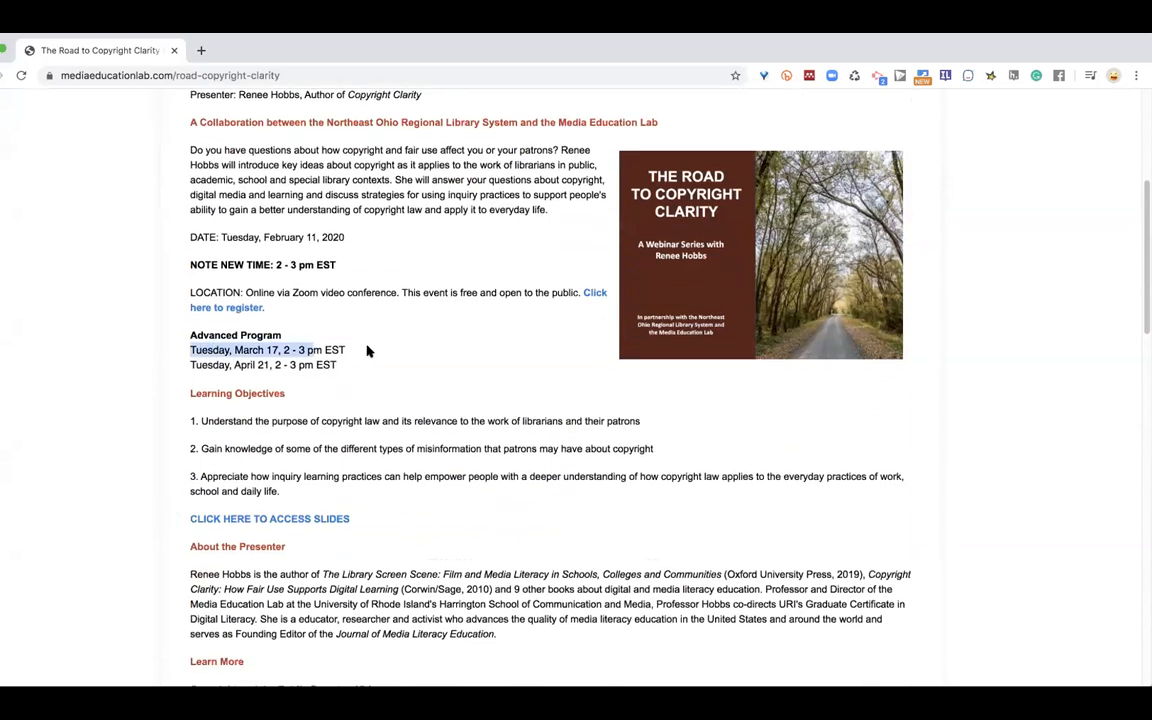
drag(190, 348, 344, 348)
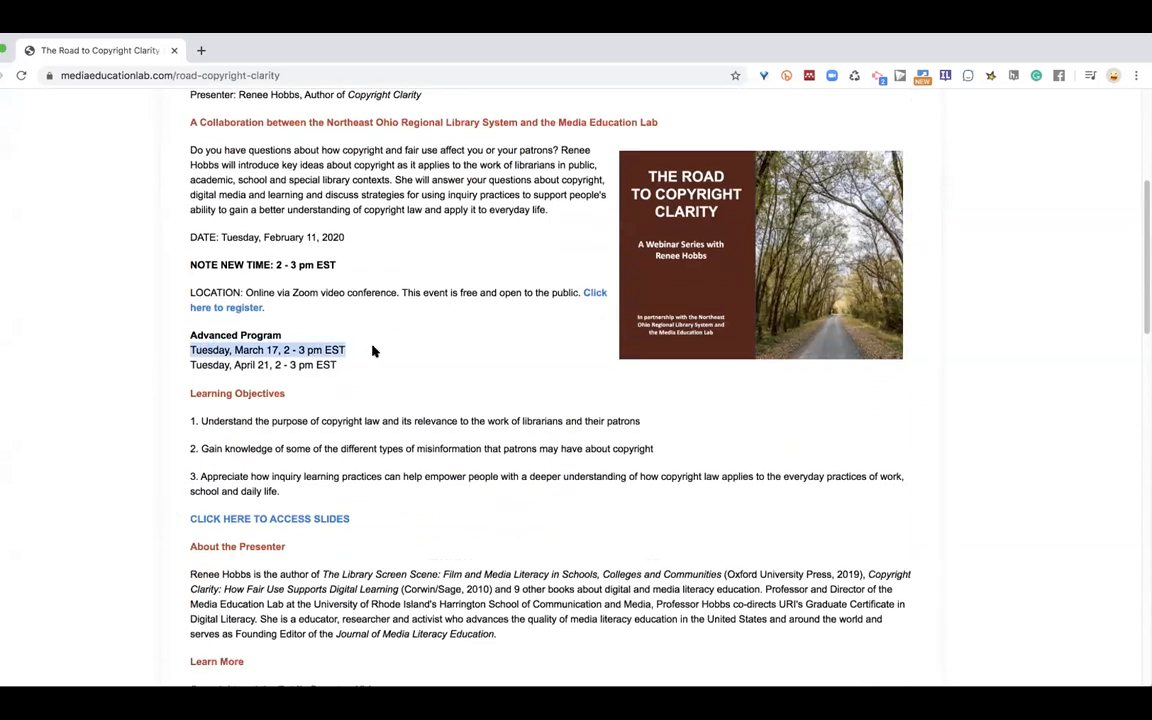
scroll(down, 3)
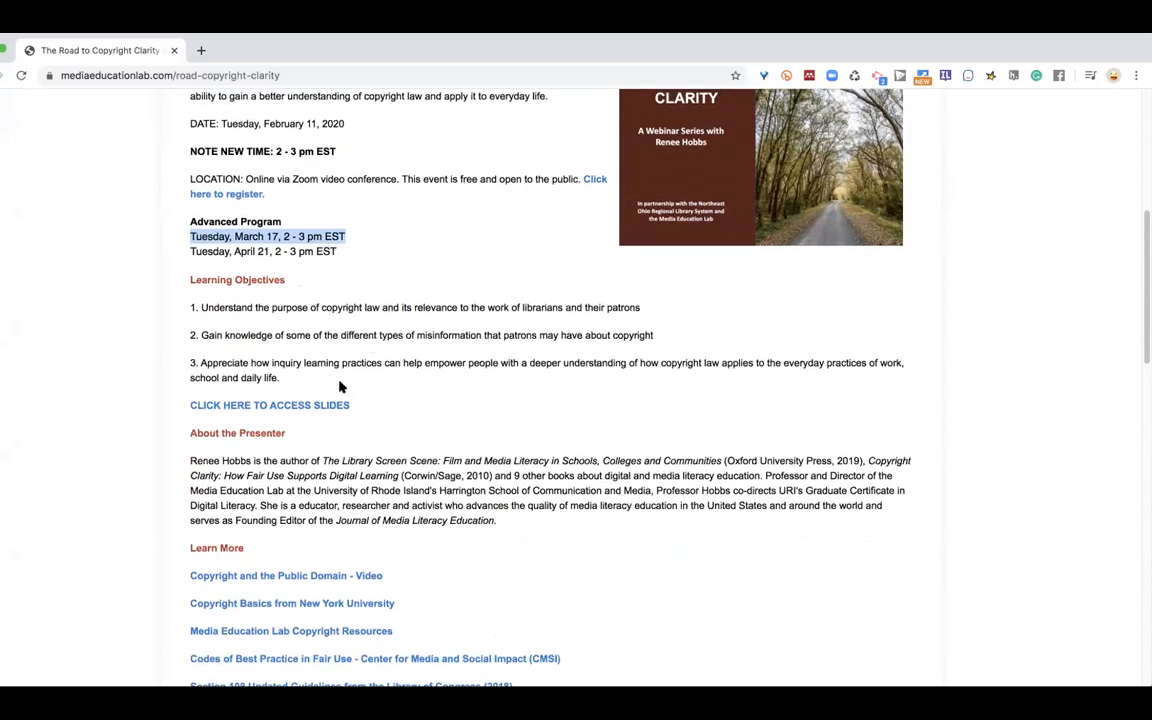
mouse_move(328, 404)
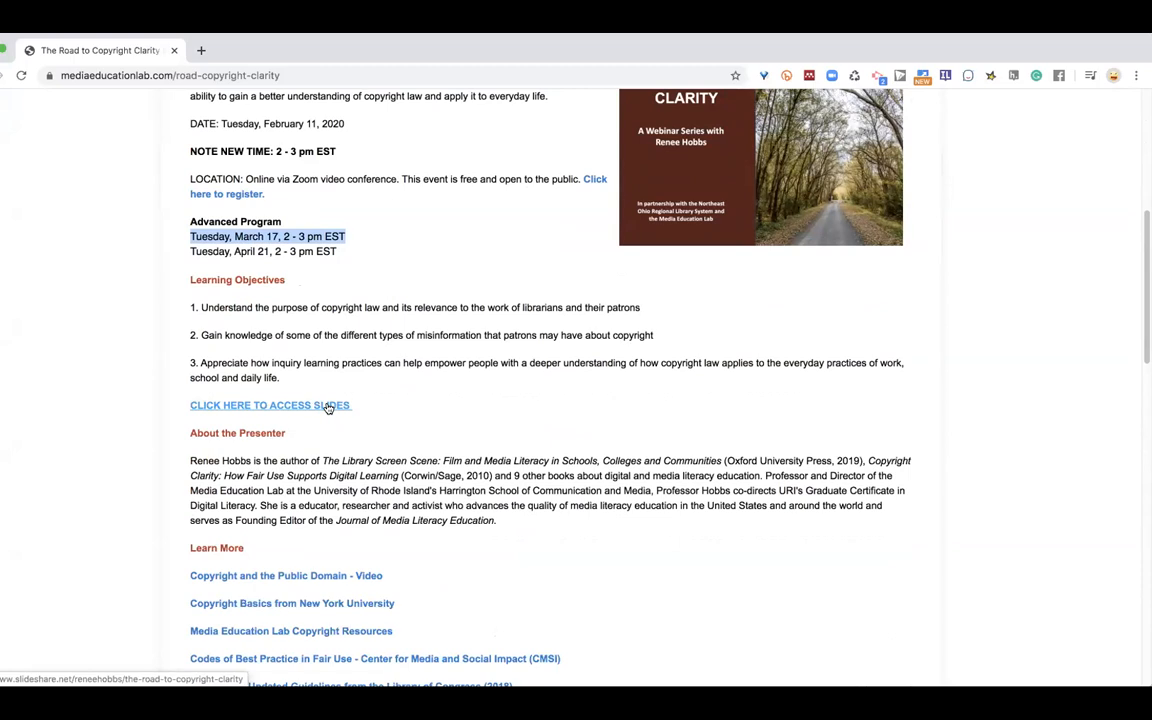
scroll(down, 3)
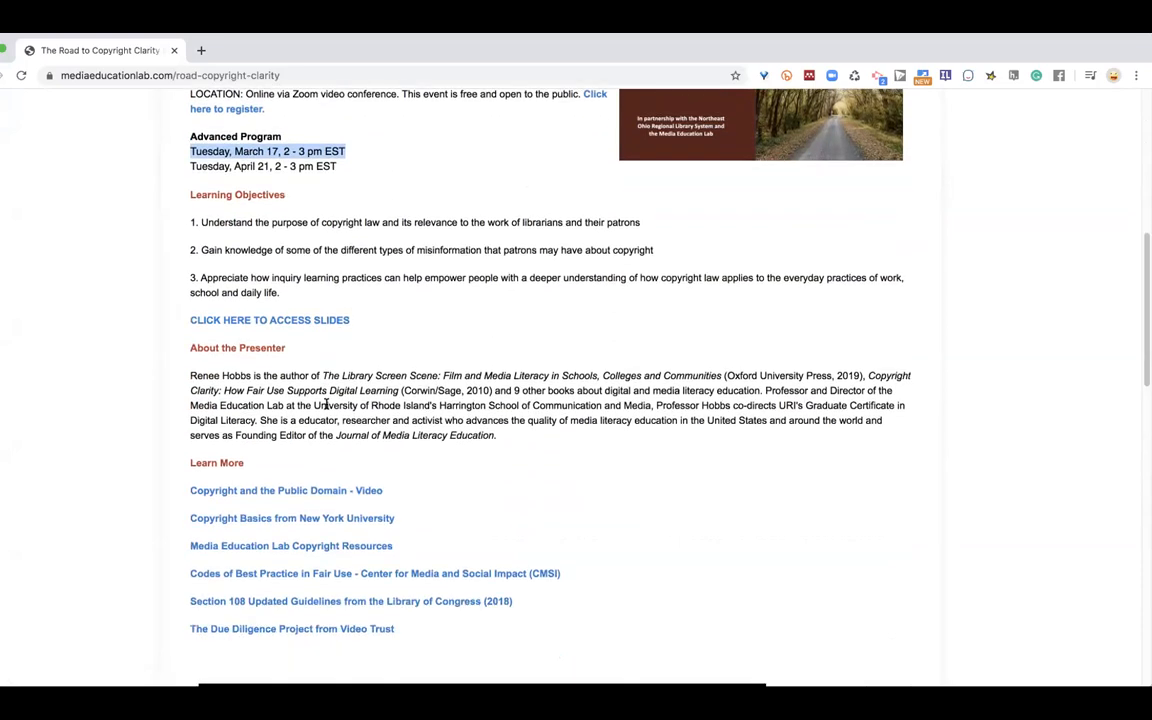
scroll(down, 3)
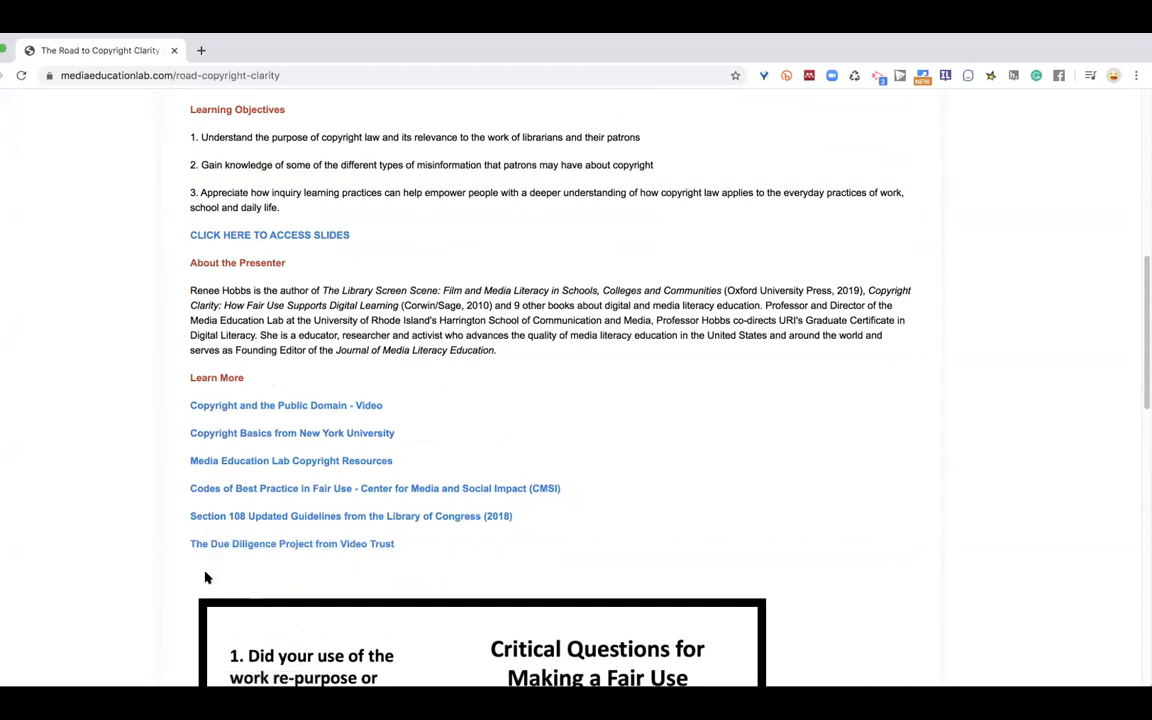
mouse_move(236, 404)
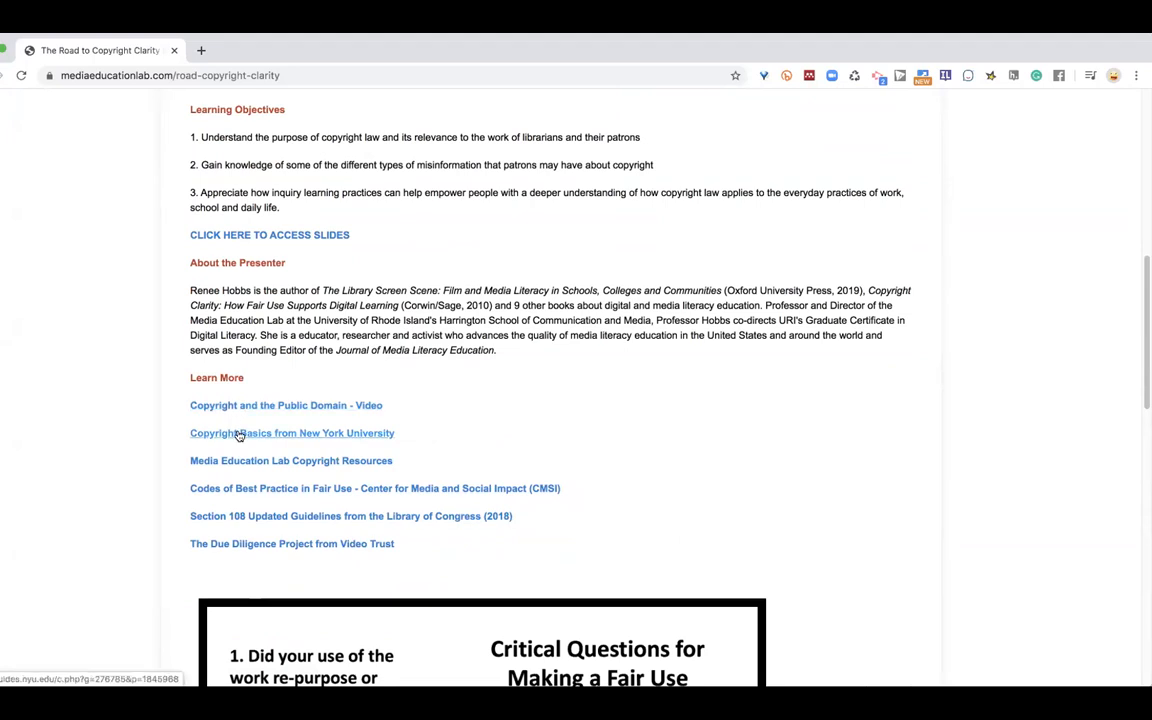
mouse_move(240, 444)
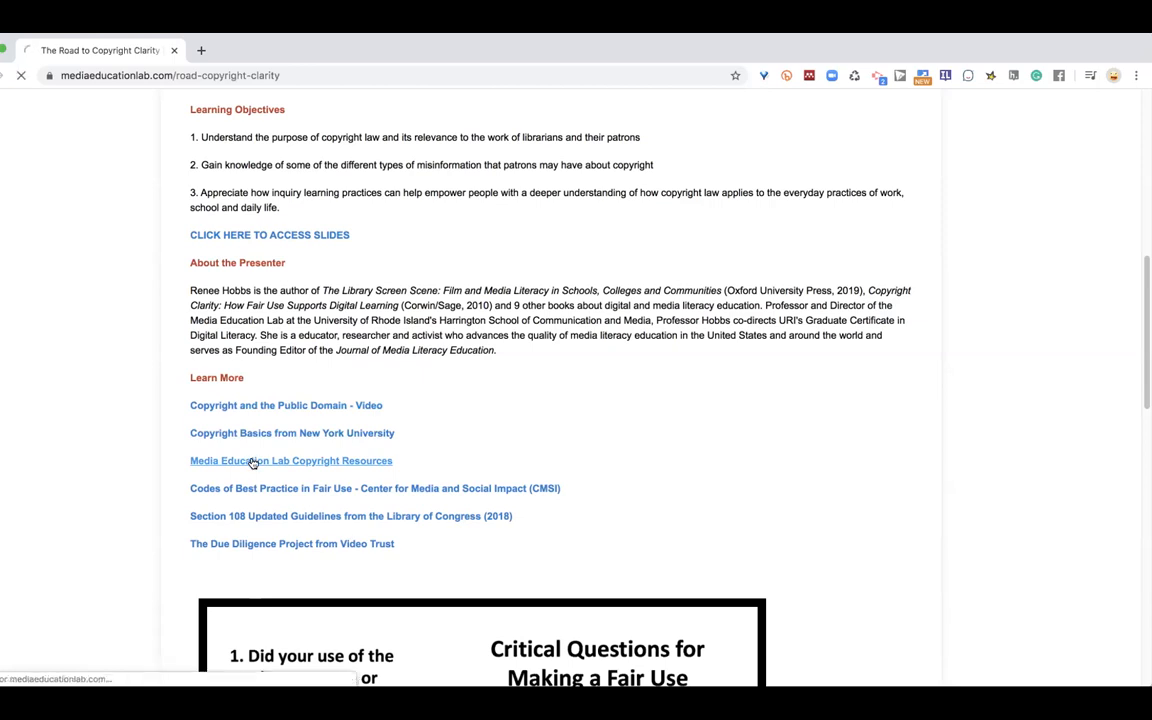
Go to Media Education Lab Copyright Resources and scroll to its lesson plans, staff development and video list.
click(290, 460)
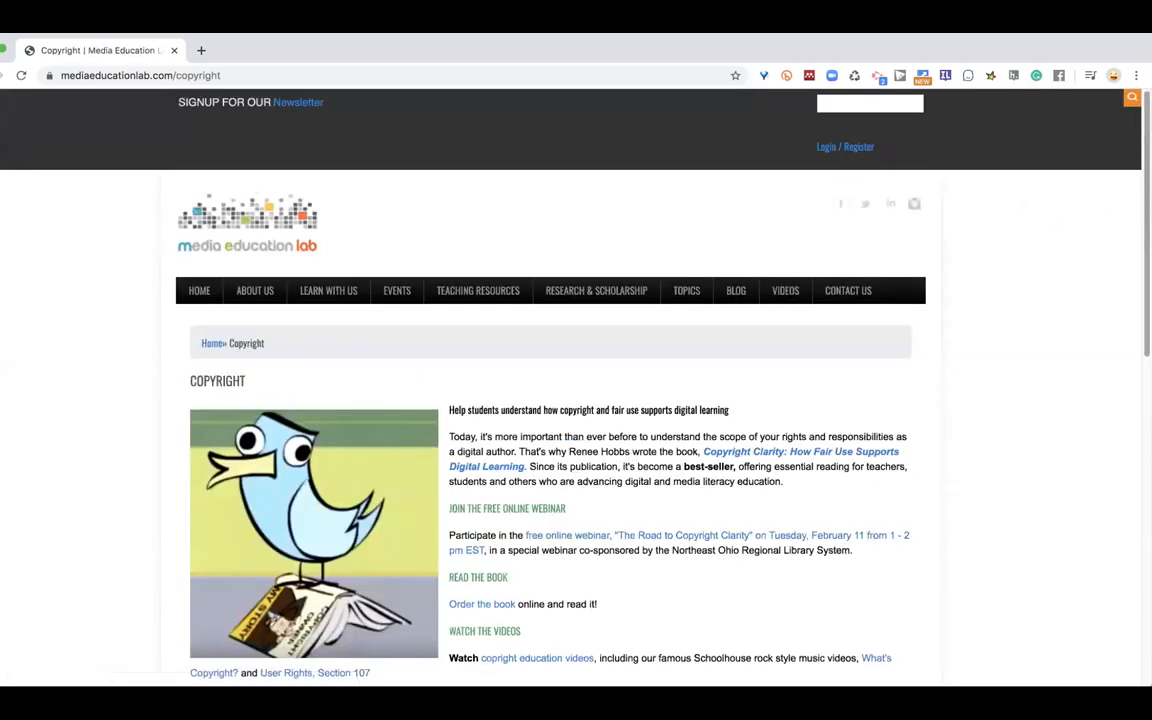
scroll(down, 3)
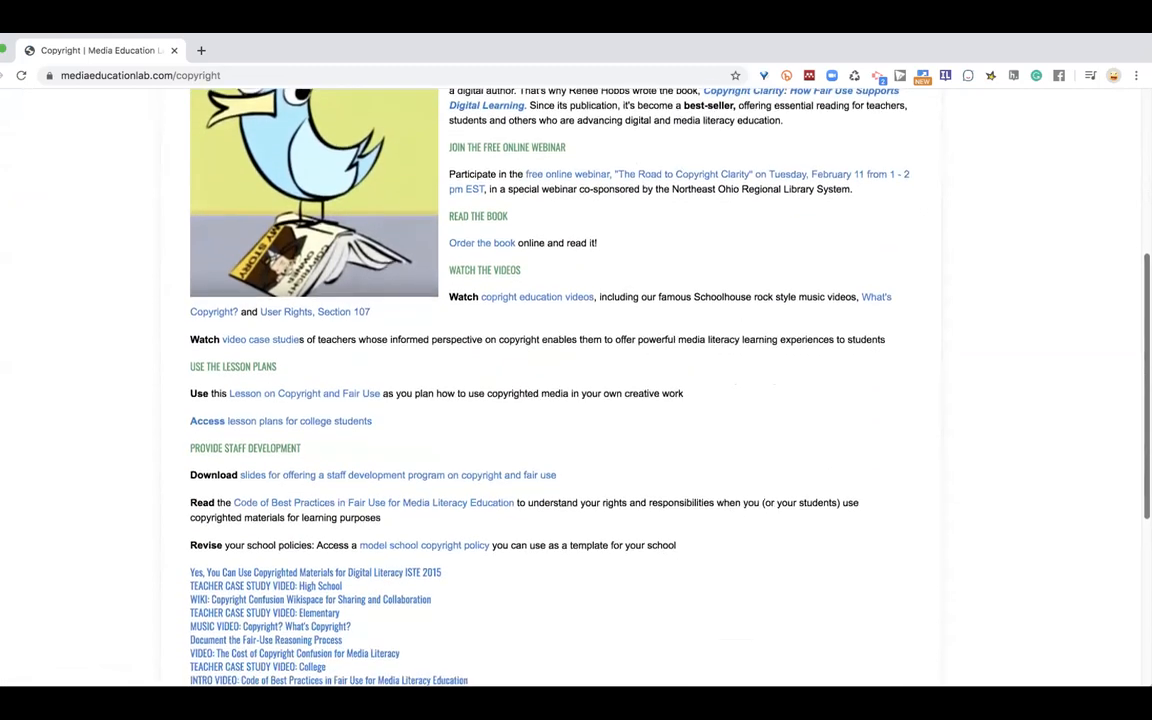
scroll(down, 3)
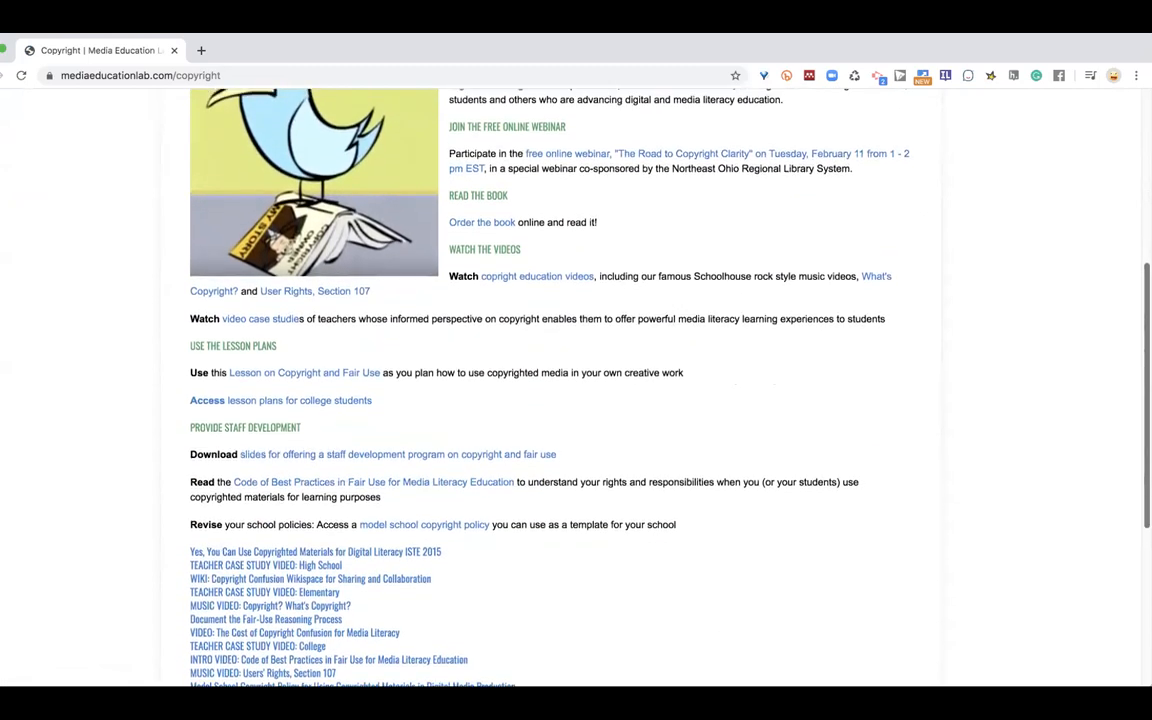
scroll(up, 3)
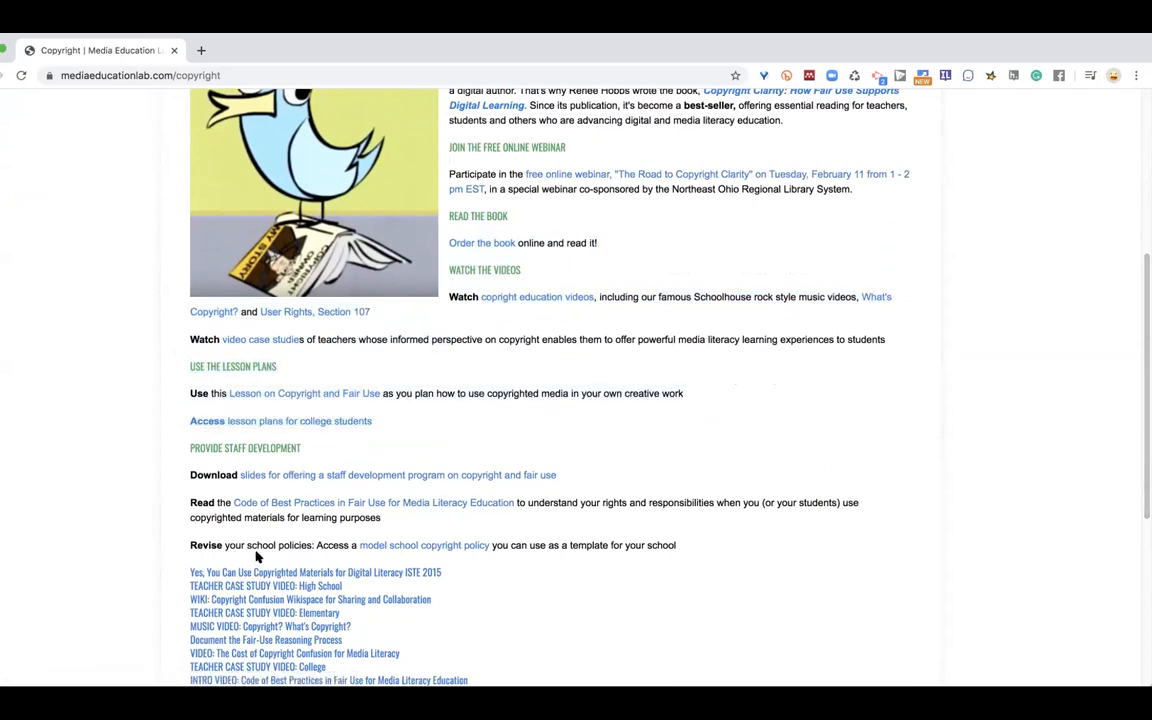
mouse_move(172, 554)
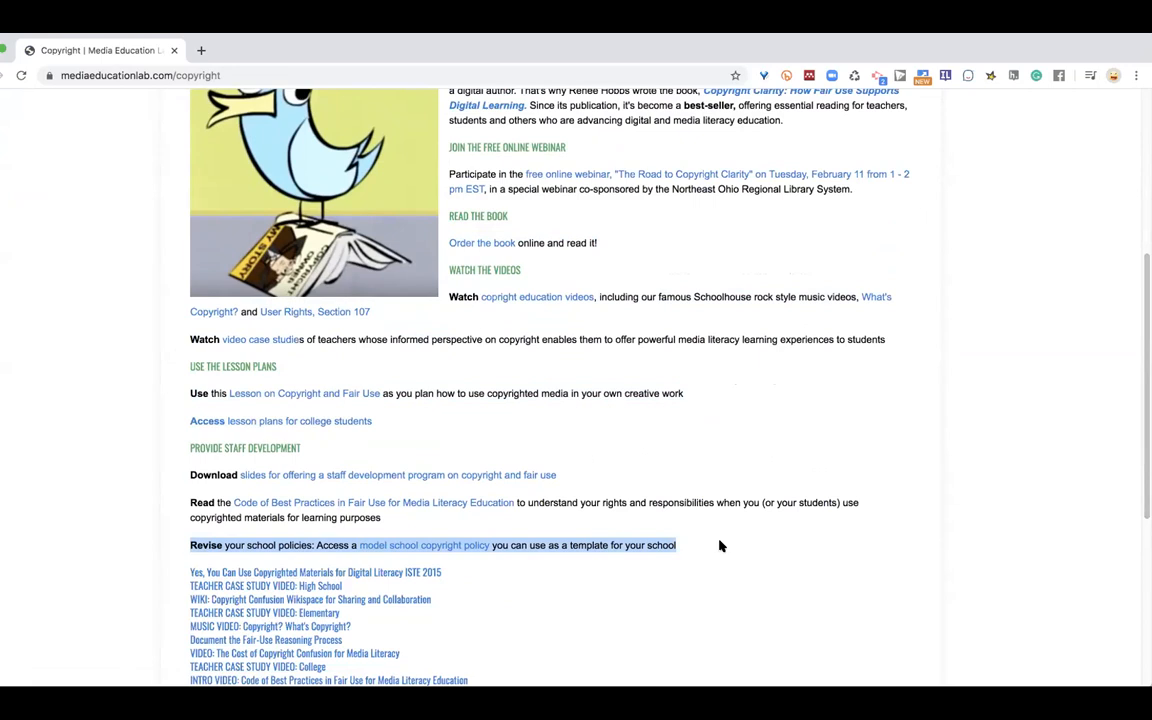
mouse_move(410, 56)
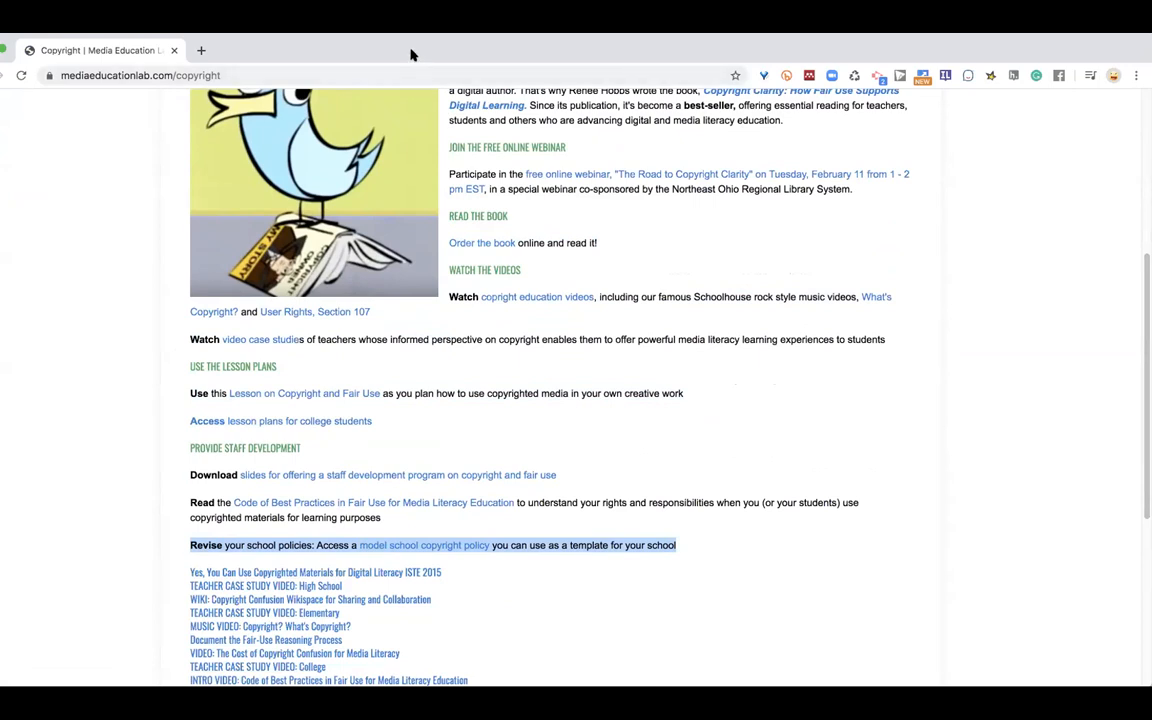